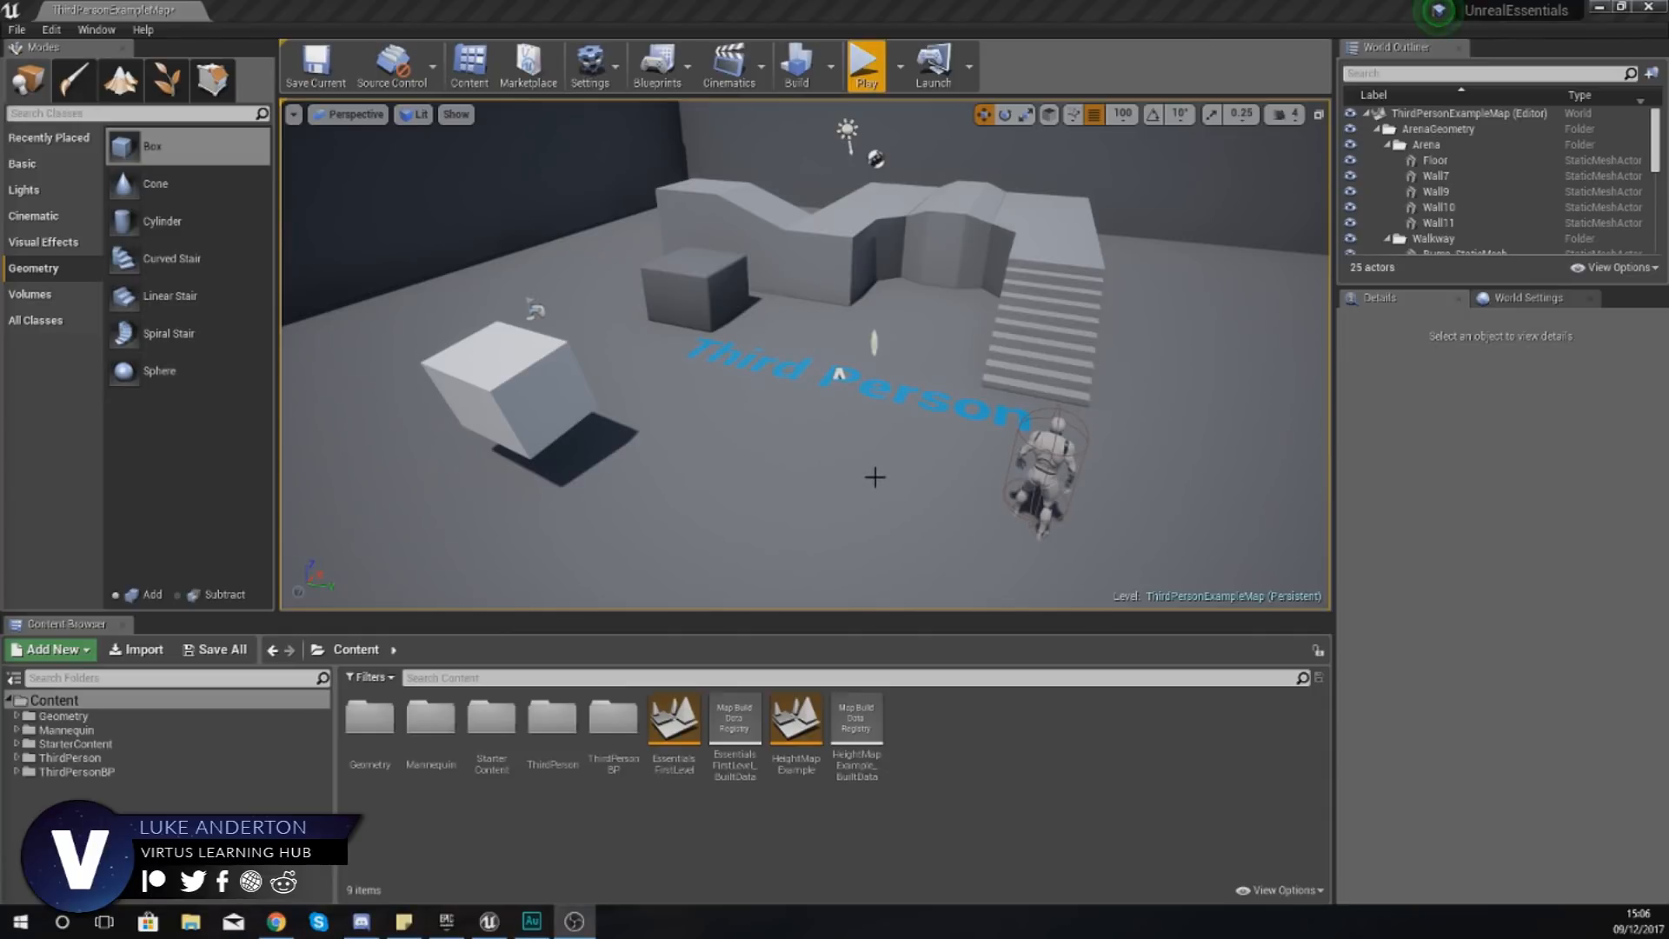
pyautogui.moveTo(158, 370)
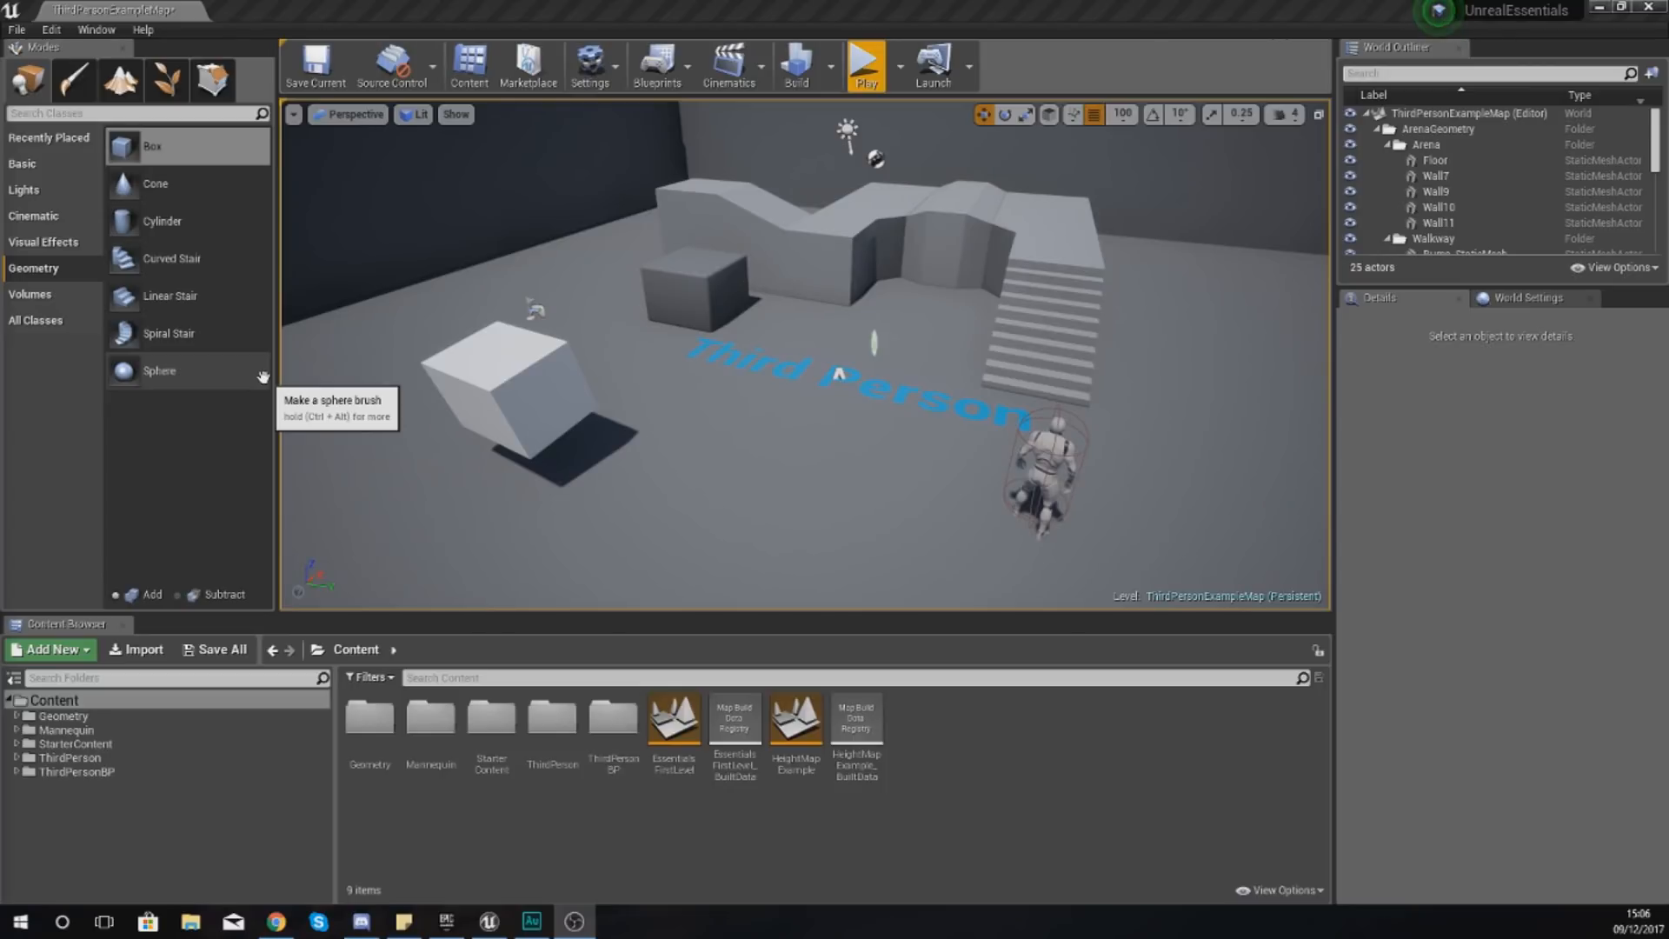
pyautogui.moveTo(500, 284)
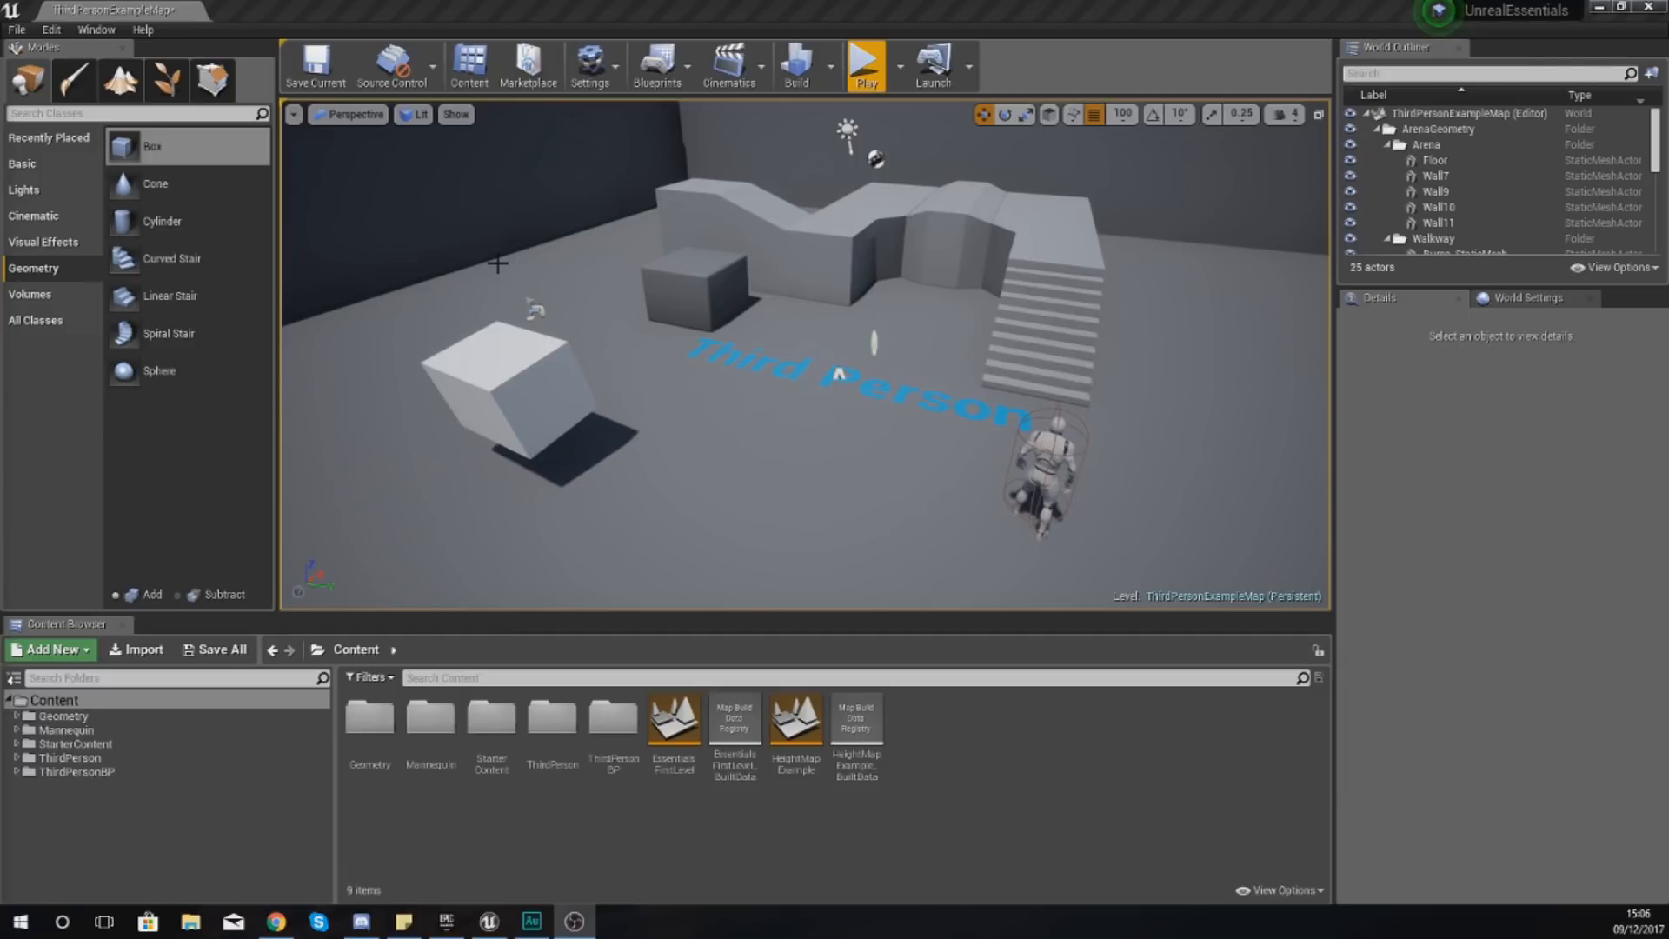
# Save the current Third Person example level
pyautogui.click(866, 64)
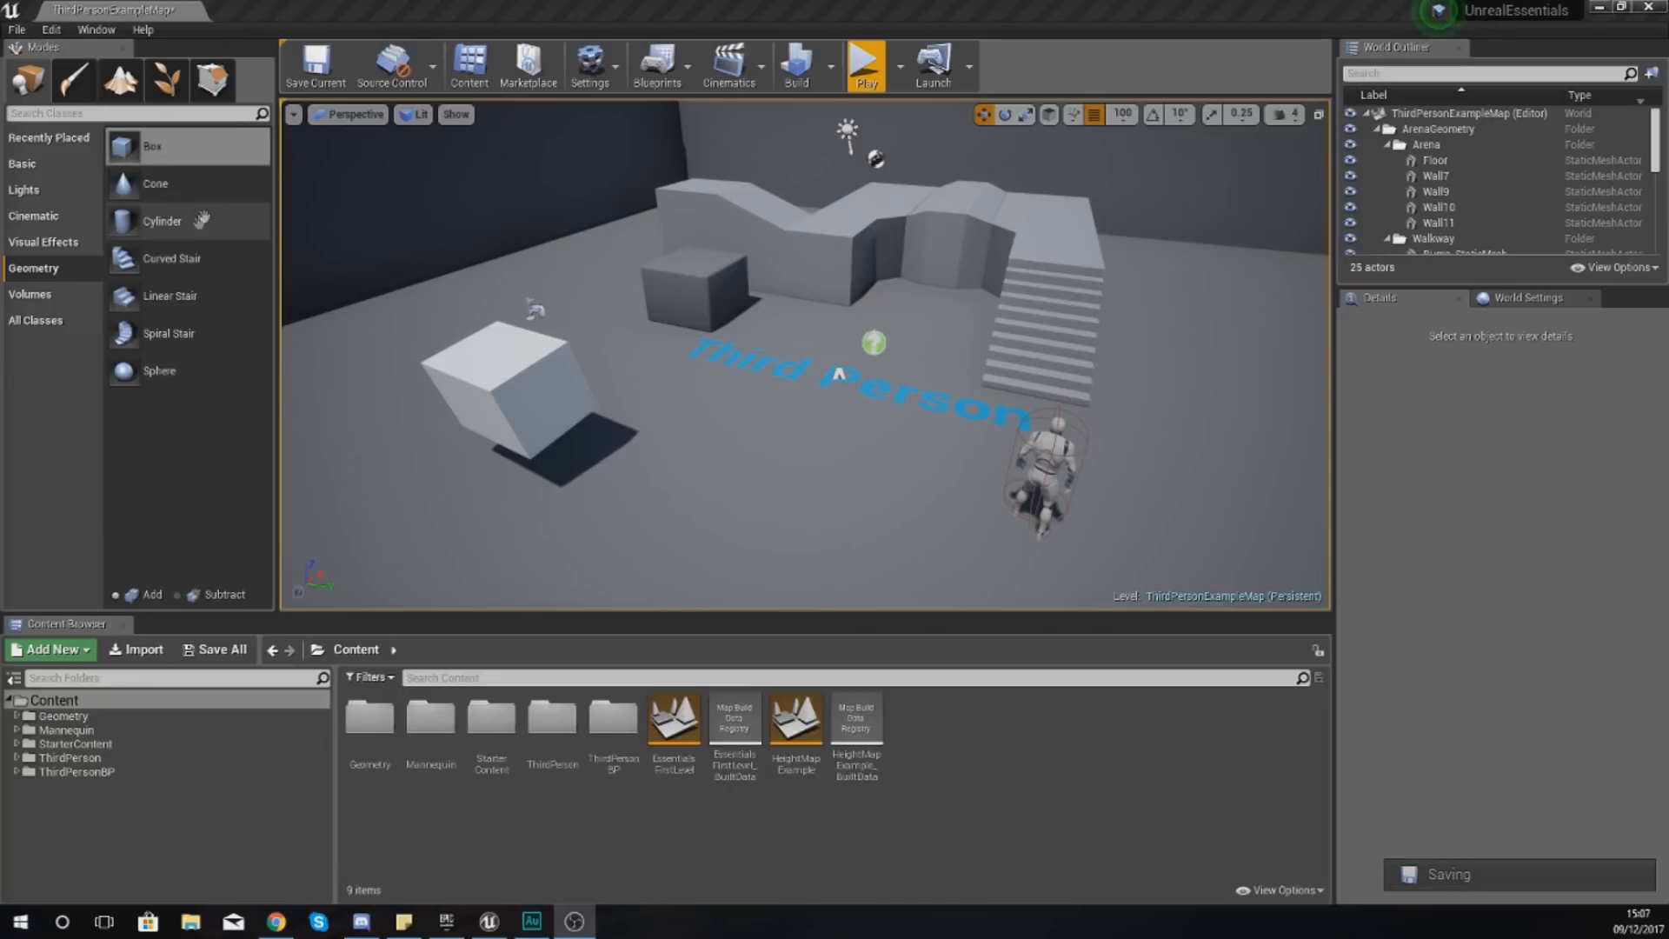
pyautogui.moveTo(152, 146)
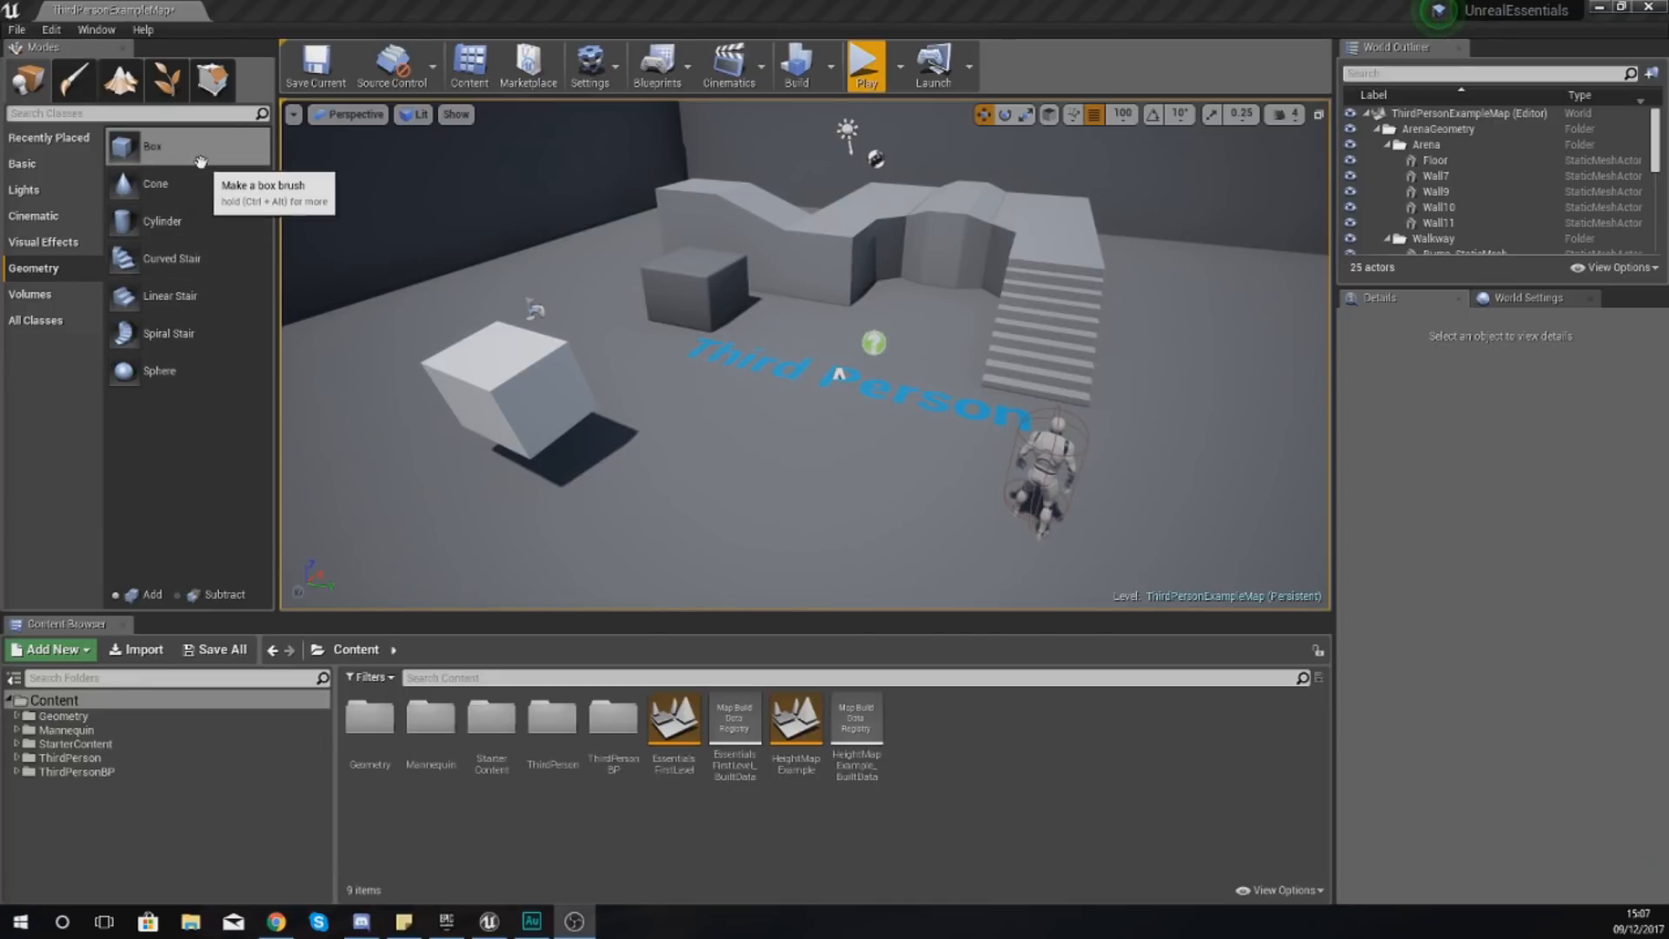
pyautogui.moveTo(727, 401)
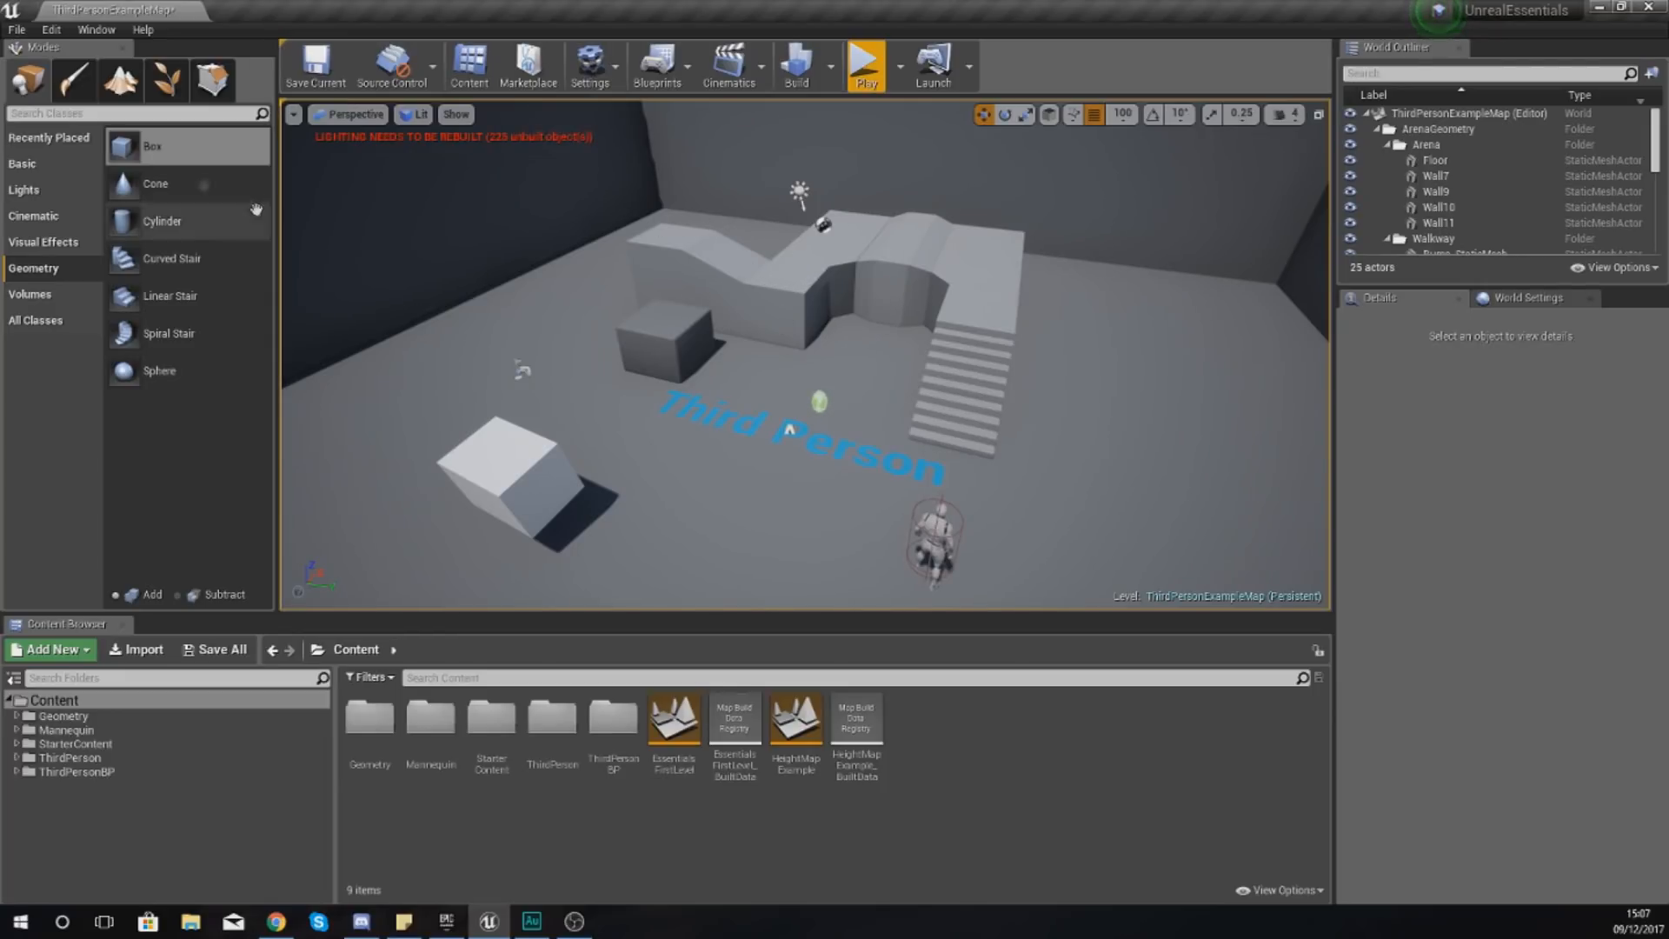
pyautogui.moveTo(103, 80)
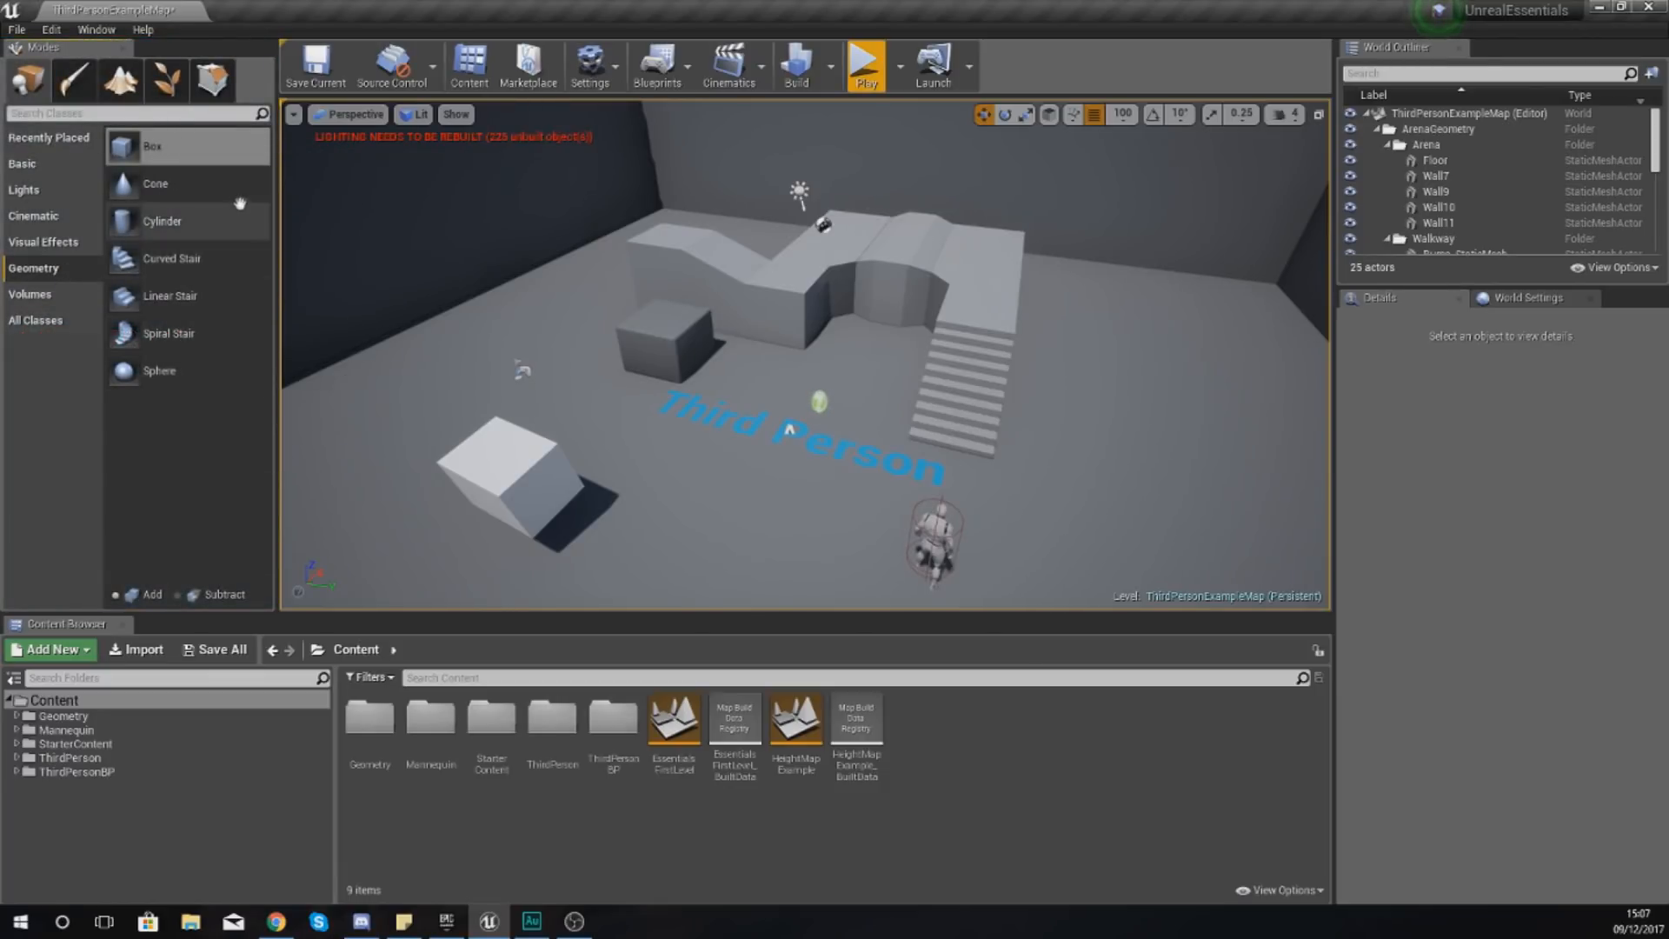
pyautogui.moveTo(158, 370)
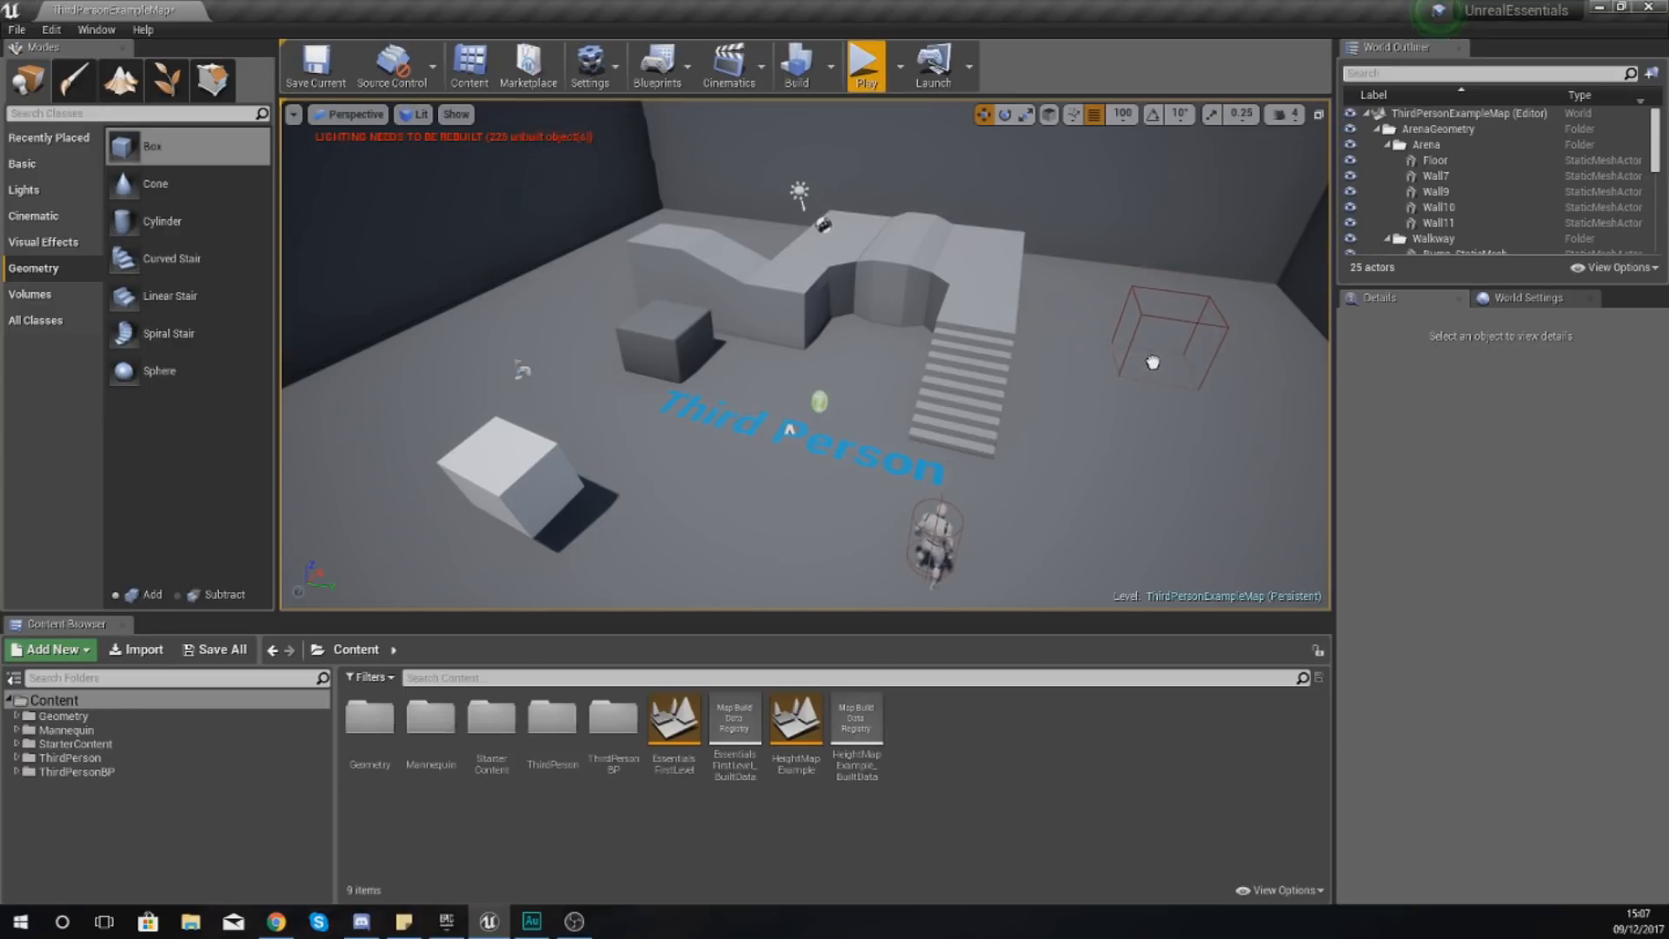
# Drop the box brush on the floor, rotate it about its vertical axis, then remove it
pyautogui.click(1170, 336)
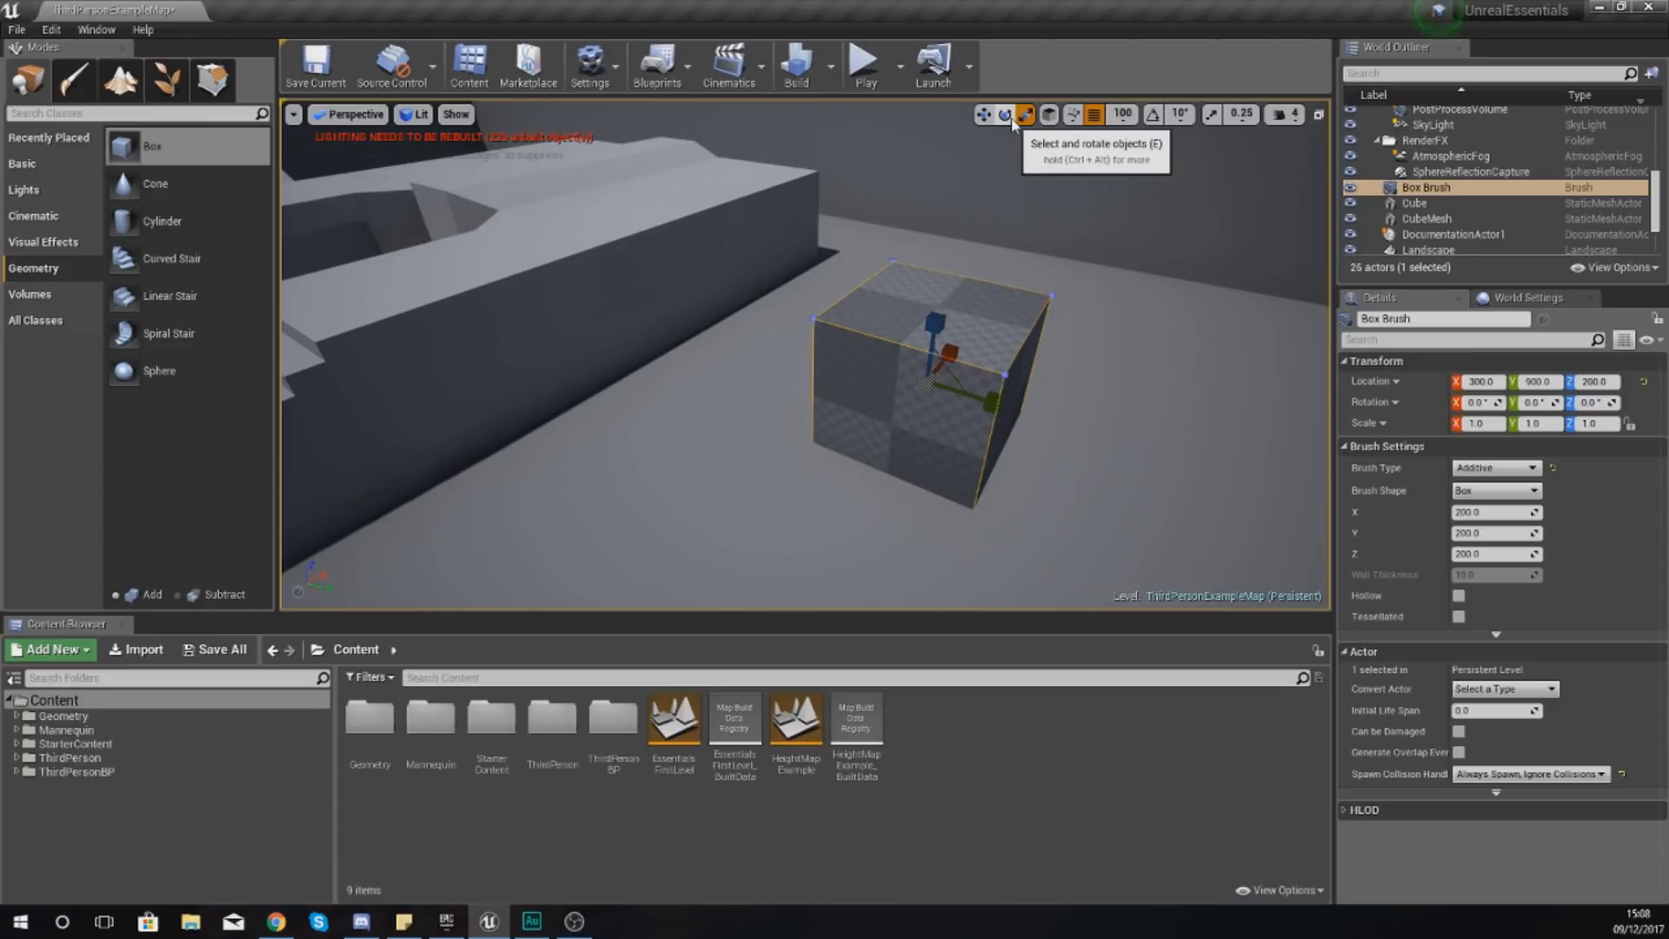
pyautogui.click(1026, 115)
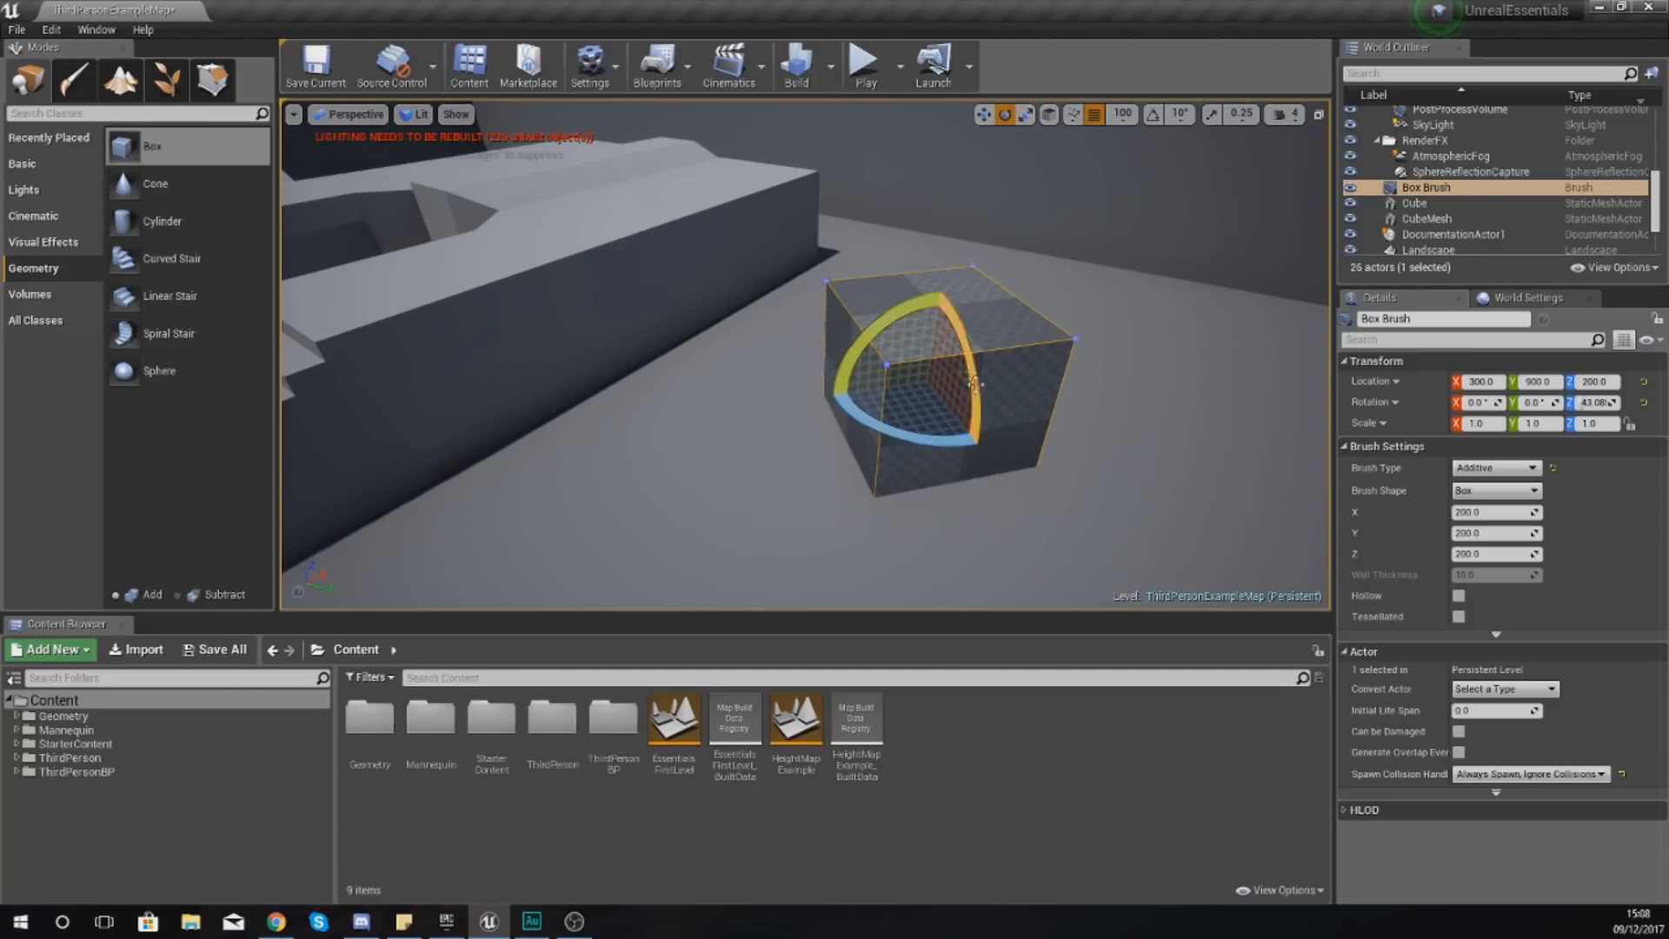
pyautogui.click(1023, 114)
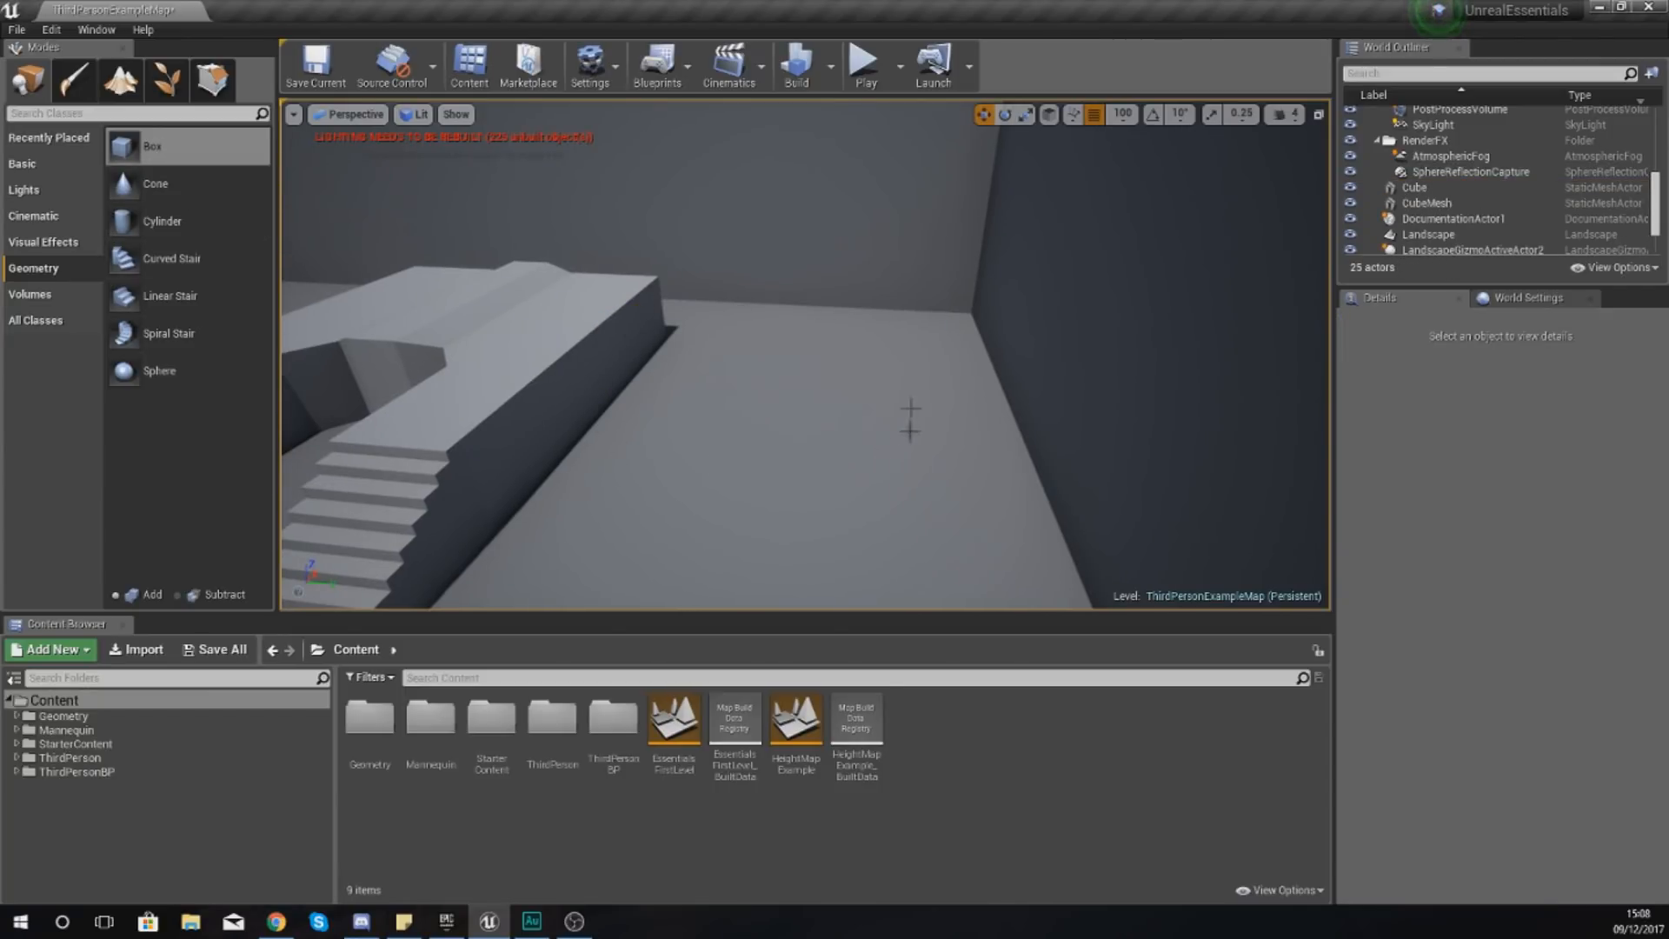
pyautogui.moveTo(153, 146)
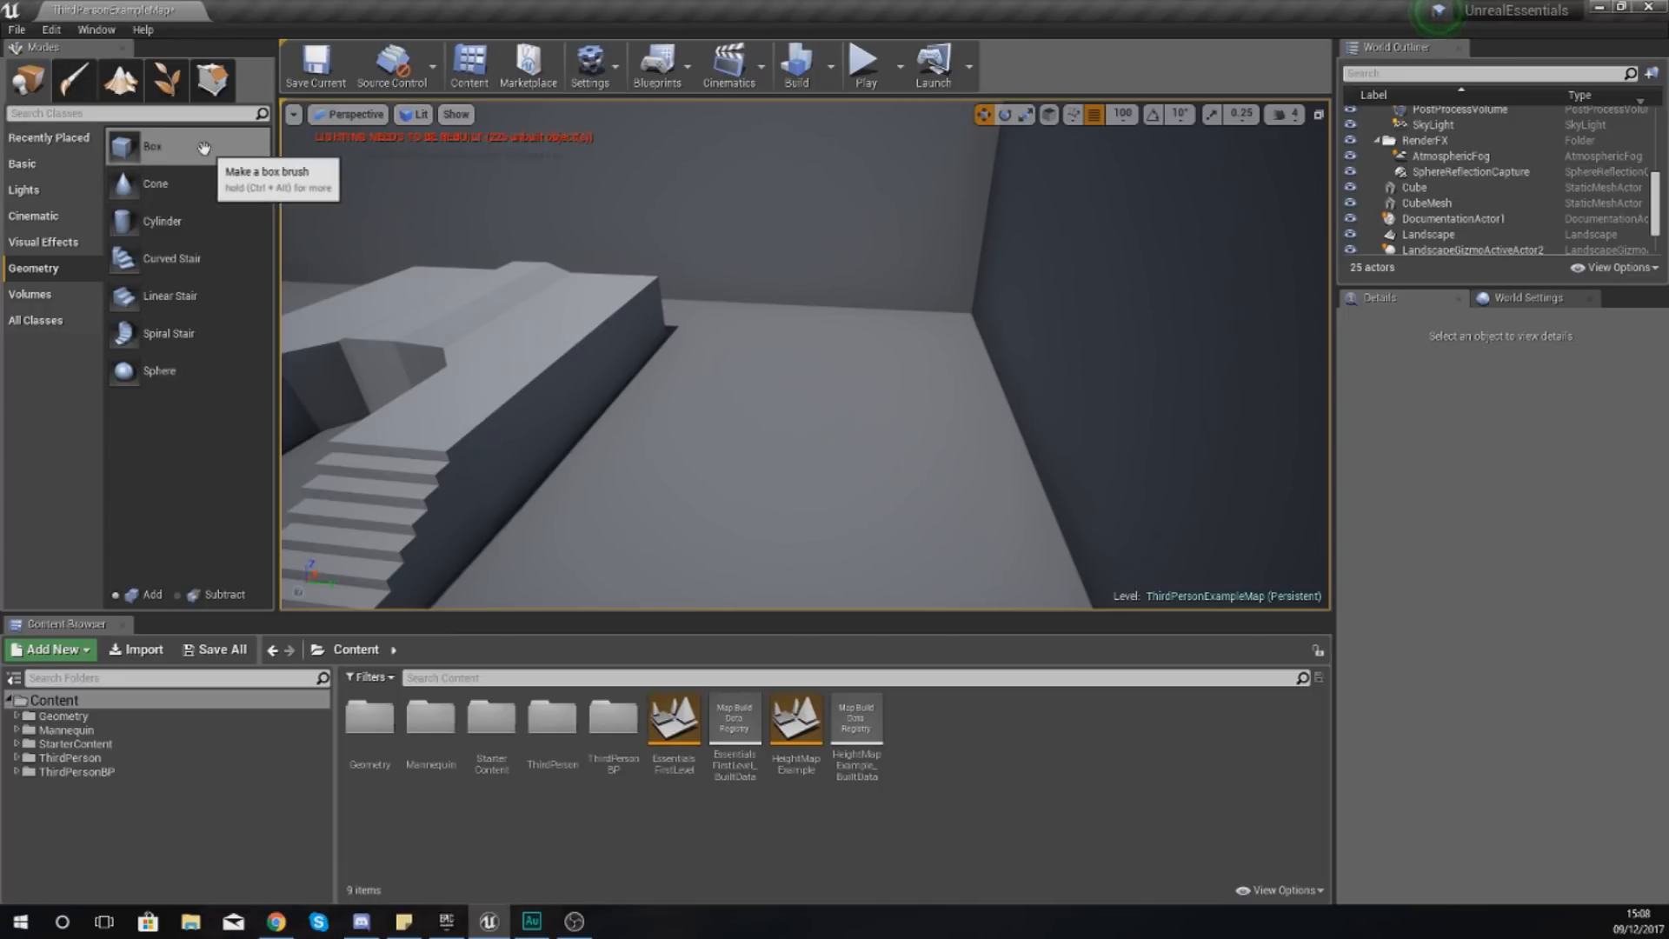
# Add a fresh 200-unit additive box brush onto the floor beside the stairs
pyautogui.click(153, 146)
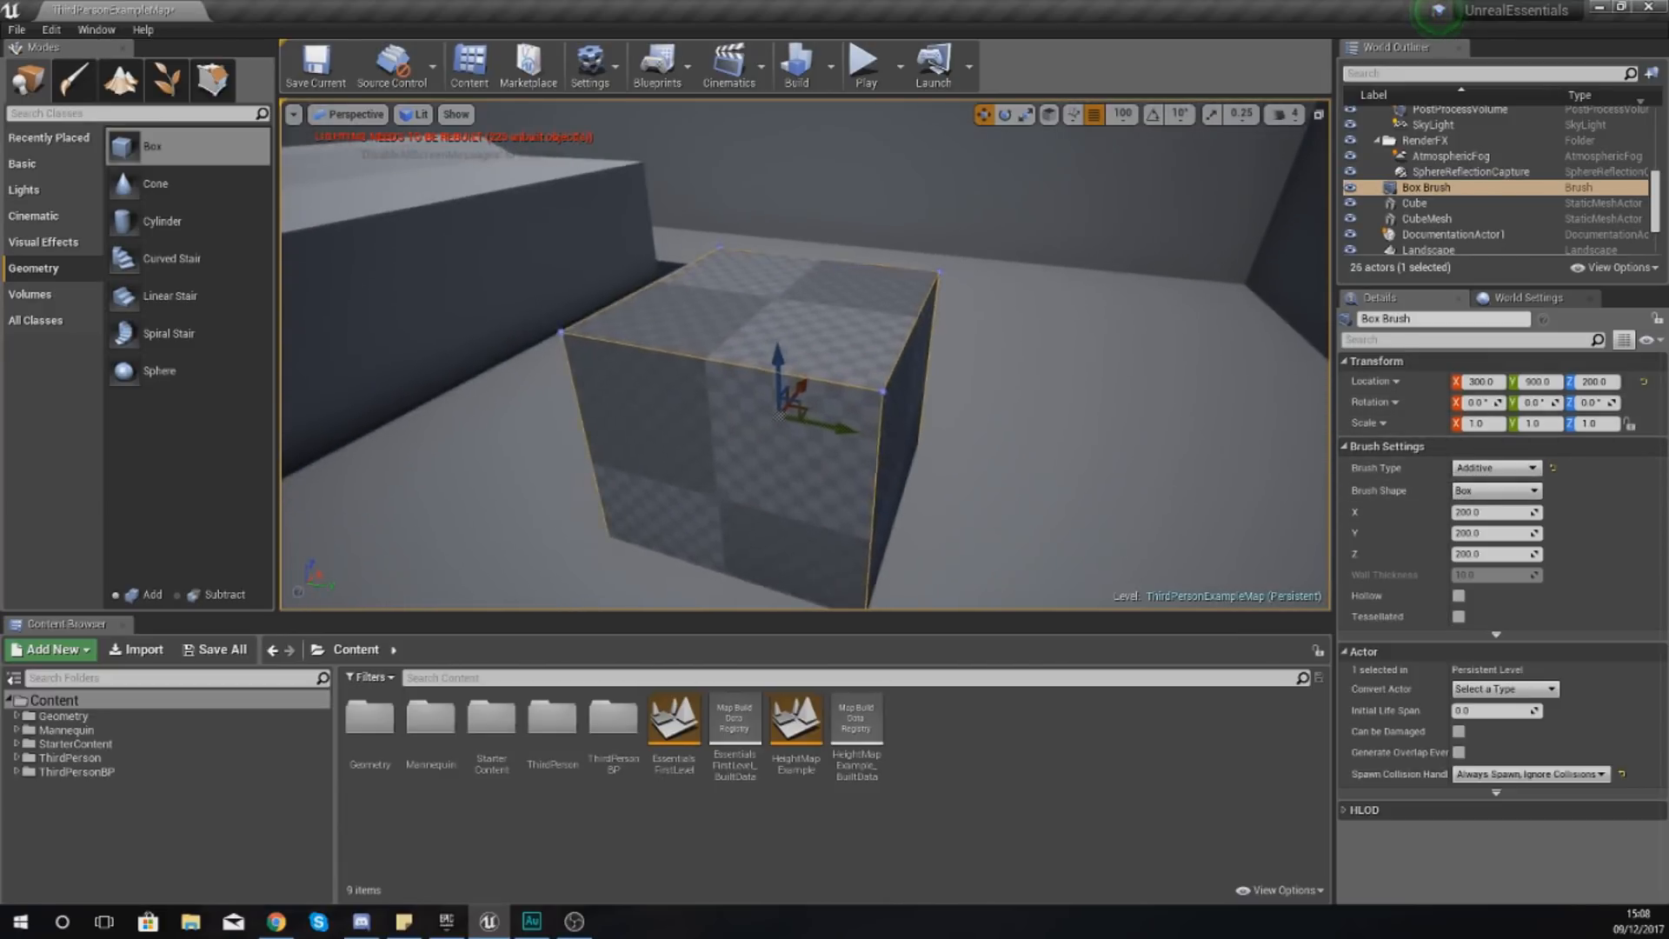
pyautogui.click(1495, 468)
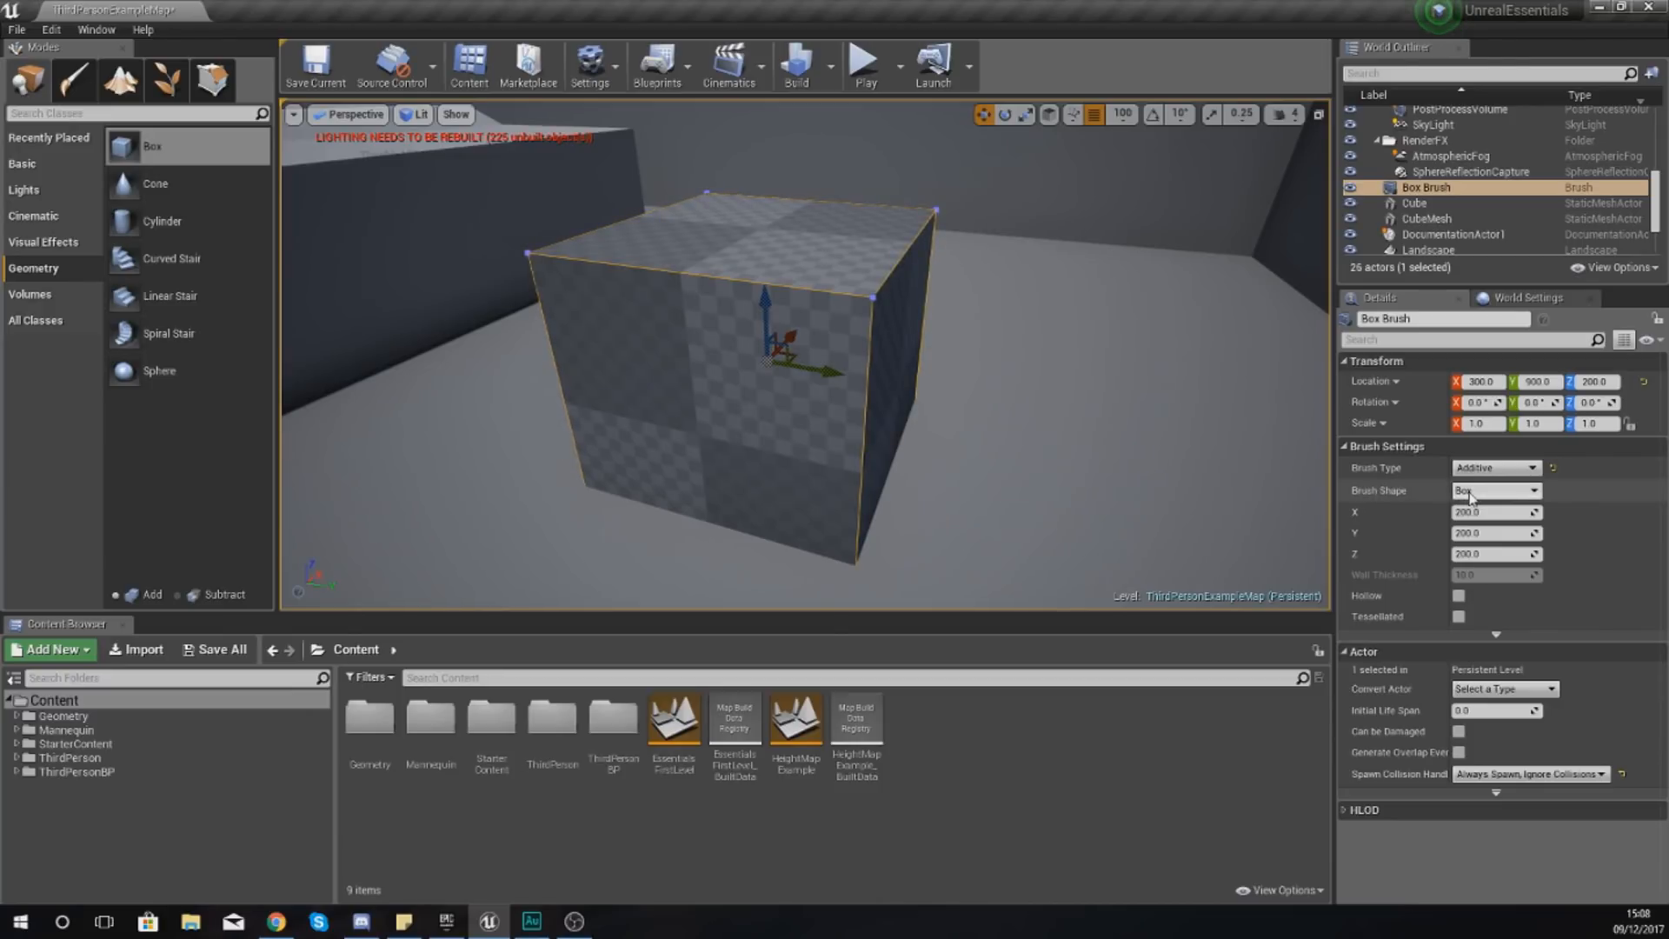
# Adjust the box brush's X size and set its height to 50.0 in Brush Settings
pyautogui.click(1495, 491)
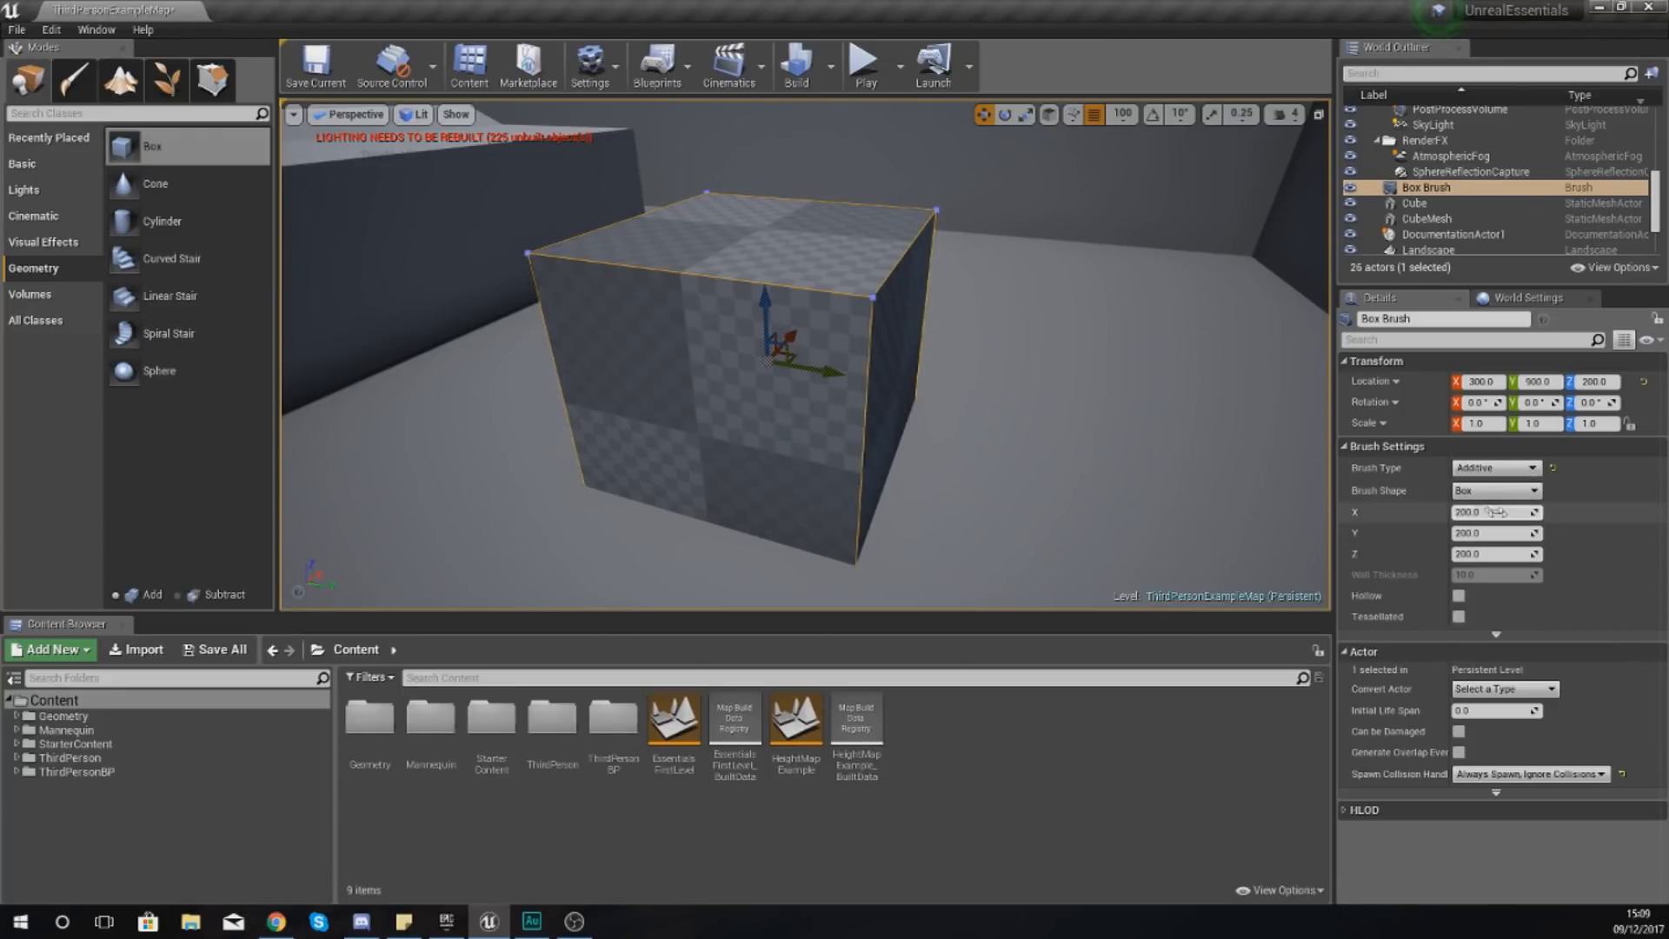
pyautogui.moveTo(1525, 495)
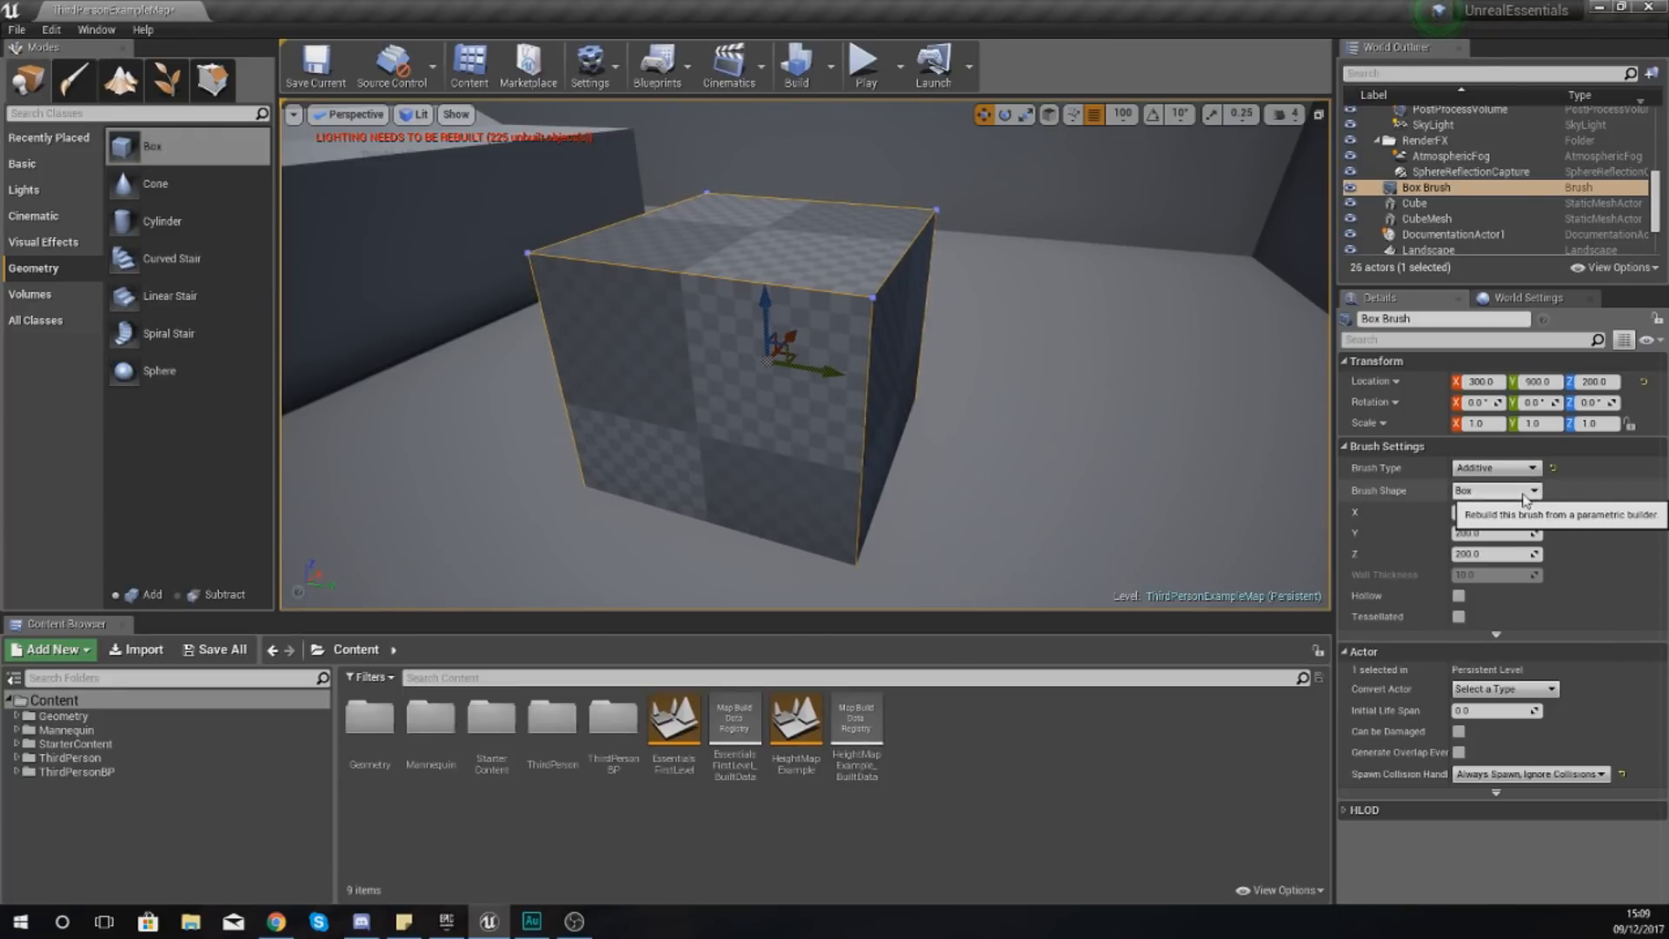
pyautogui.click(1533, 490)
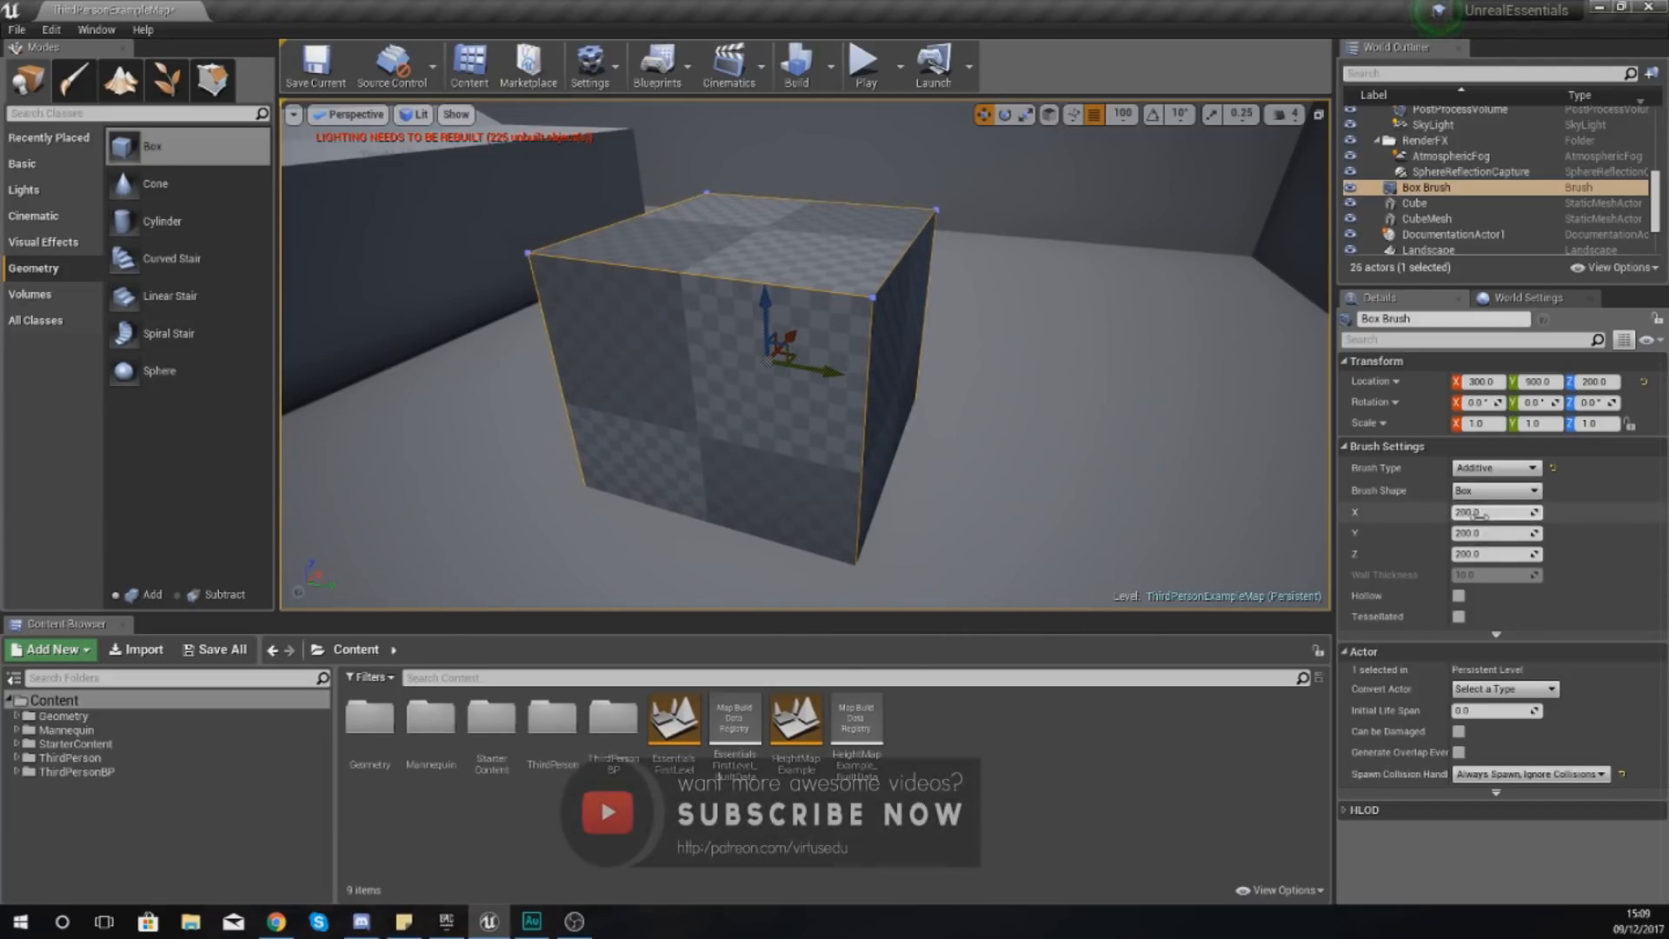
pyautogui.moveTo(1493, 511)
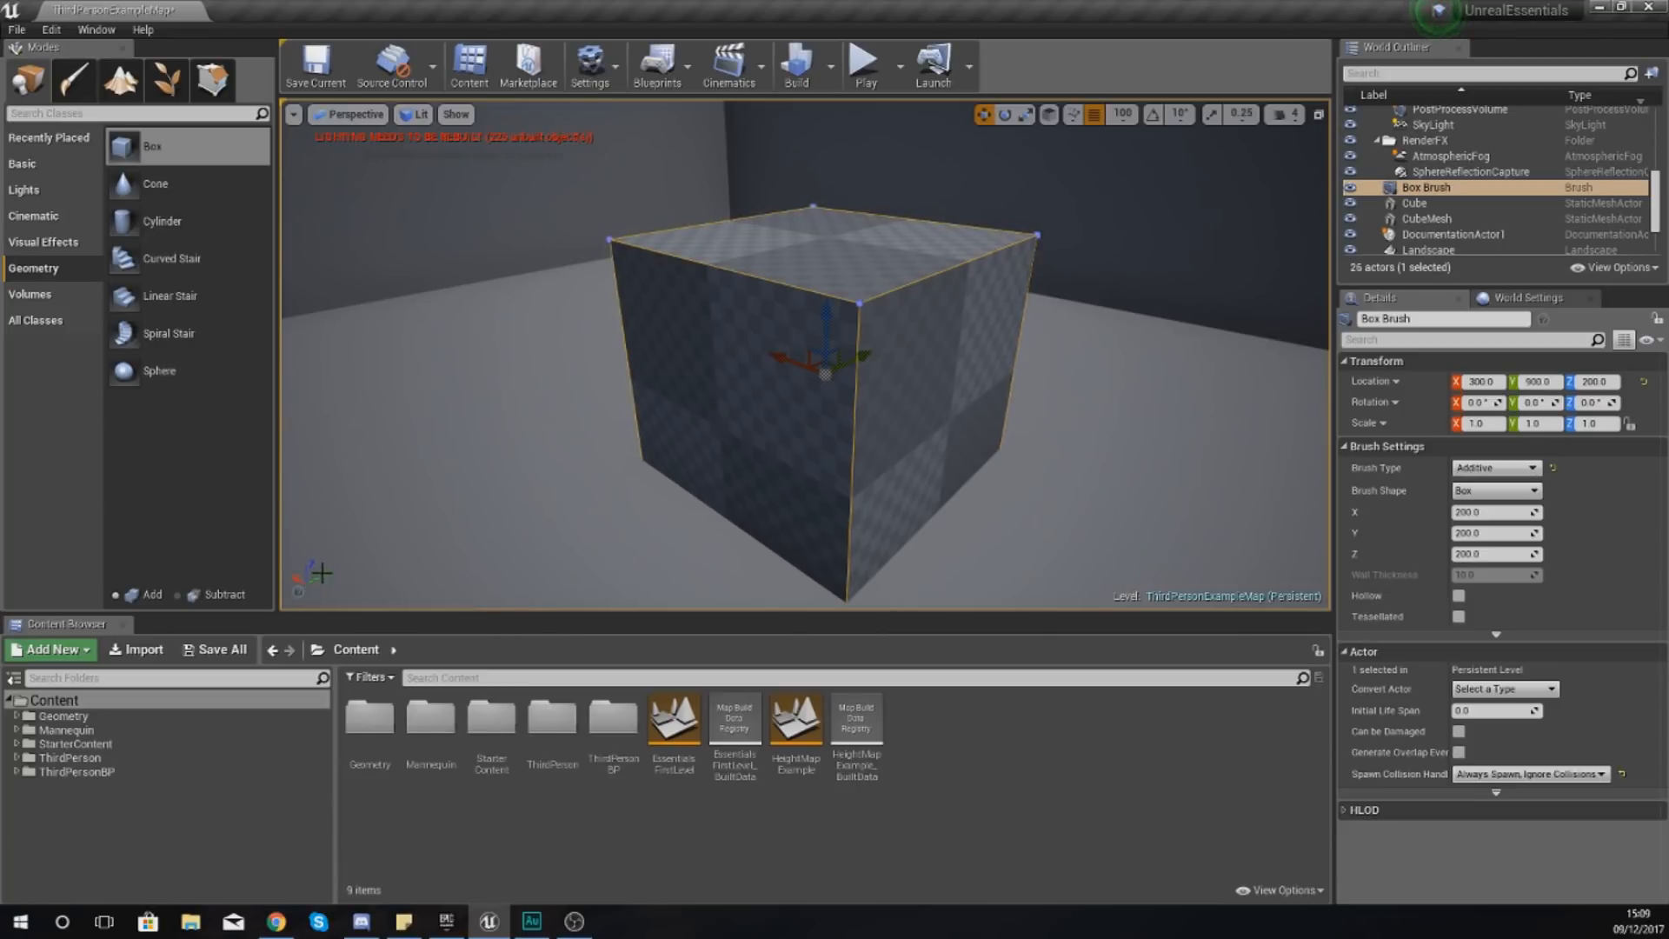
pyautogui.moveTo(601, 476)
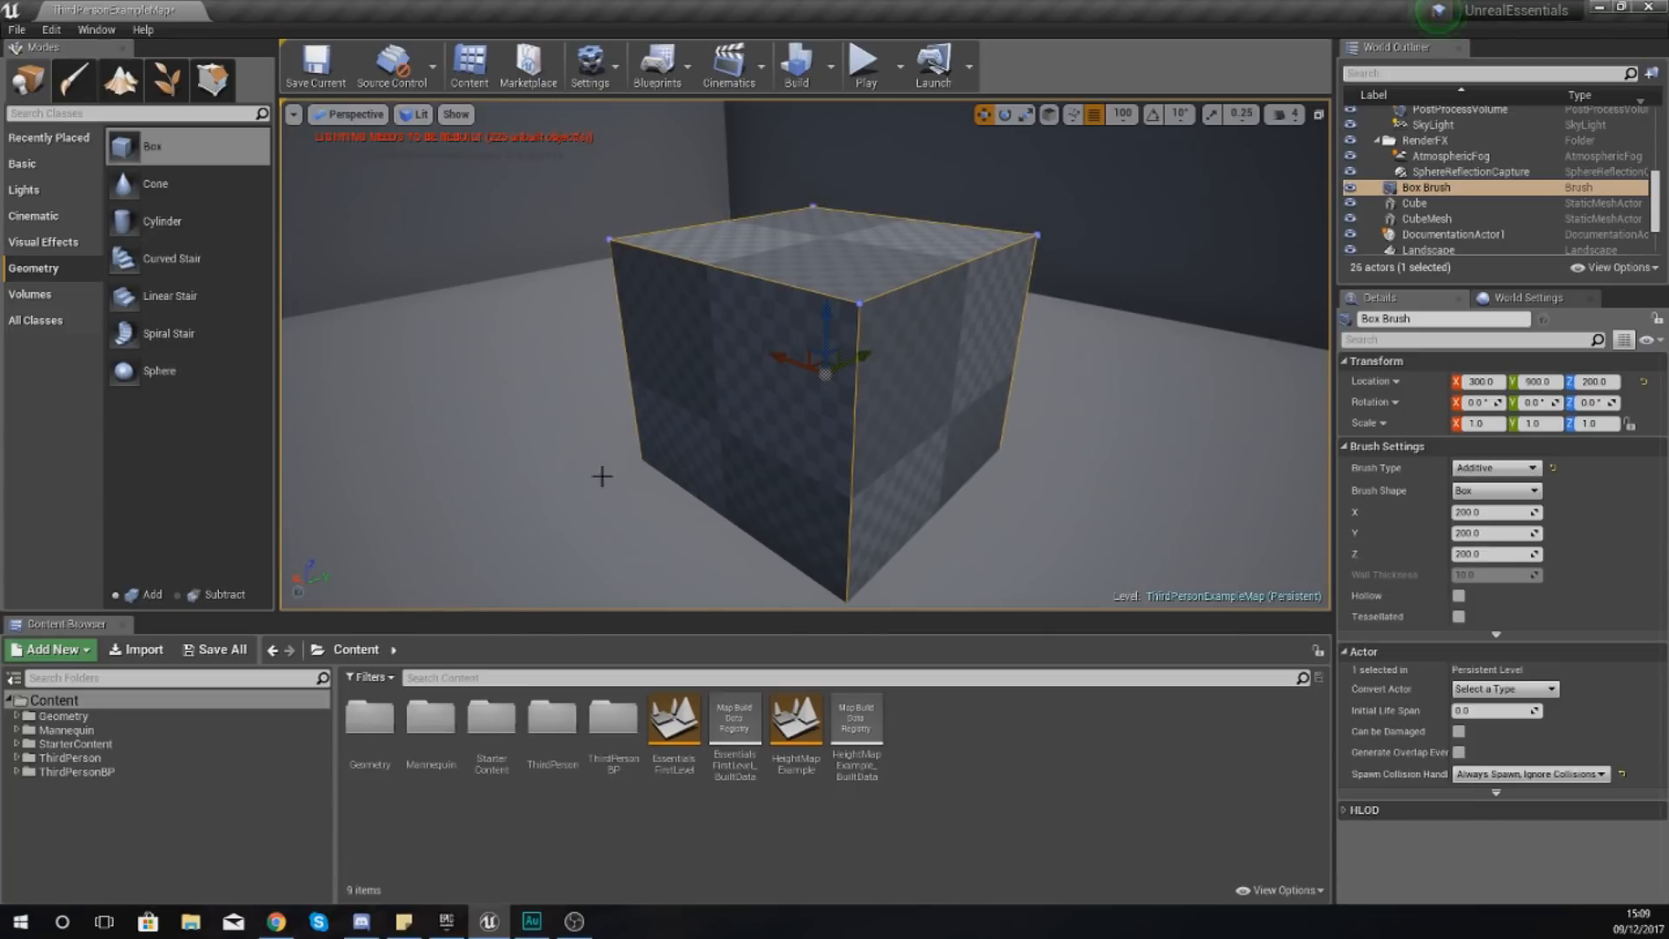
pyautogui.moveTo(315, 577)
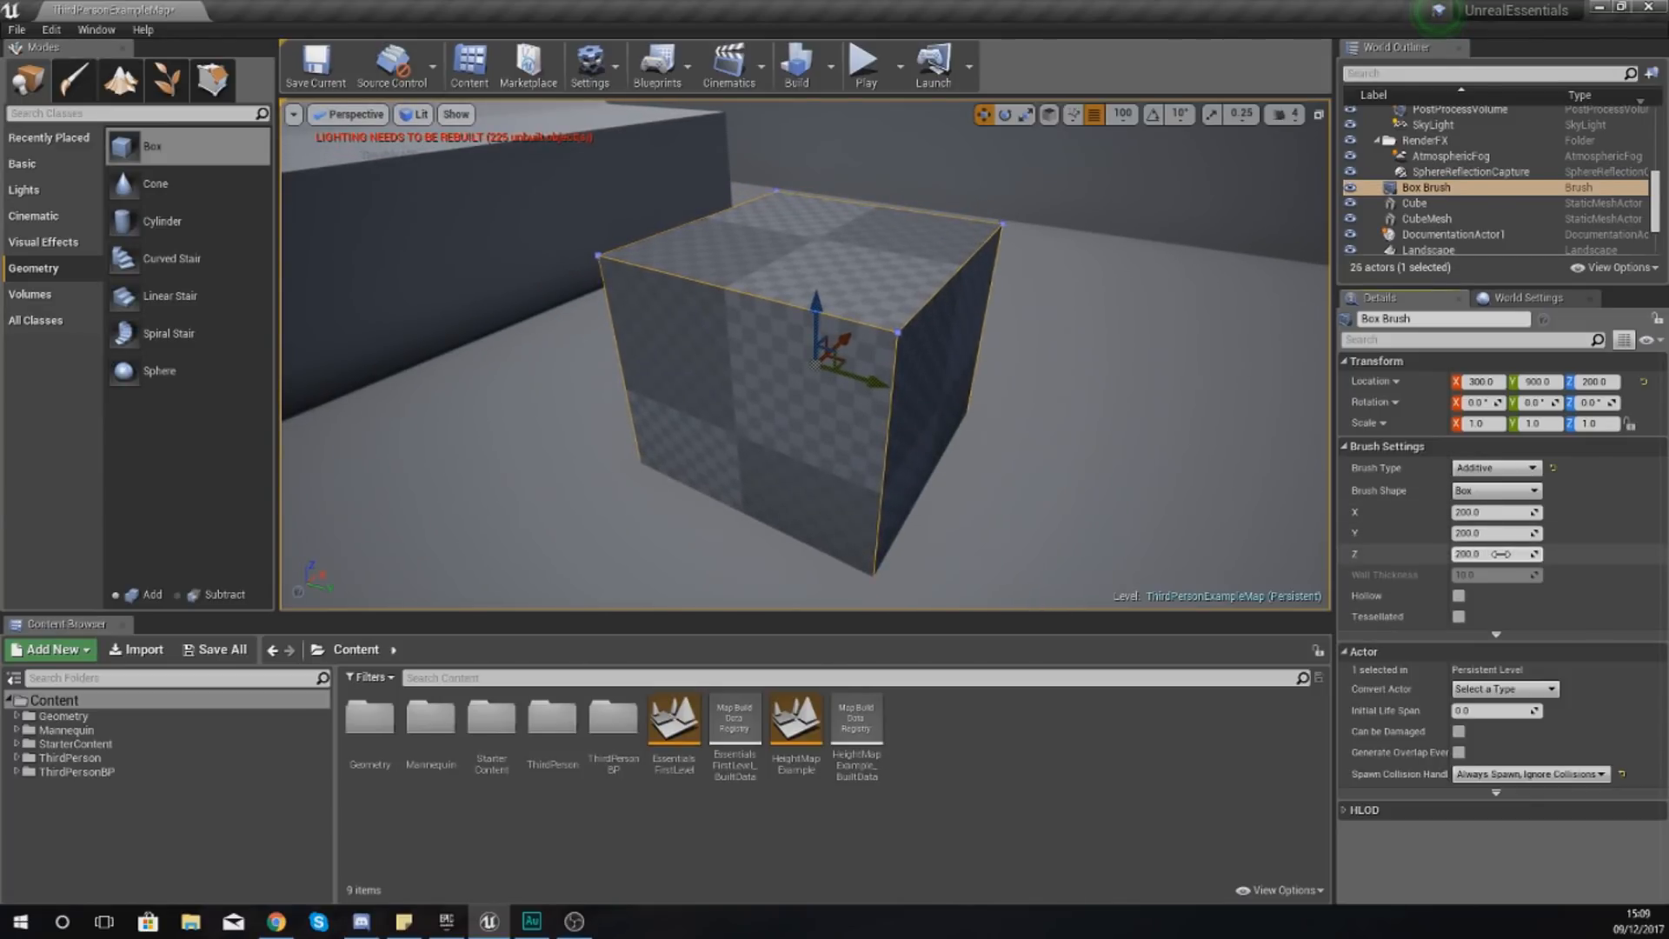
pyautogui.click(1494, 554)
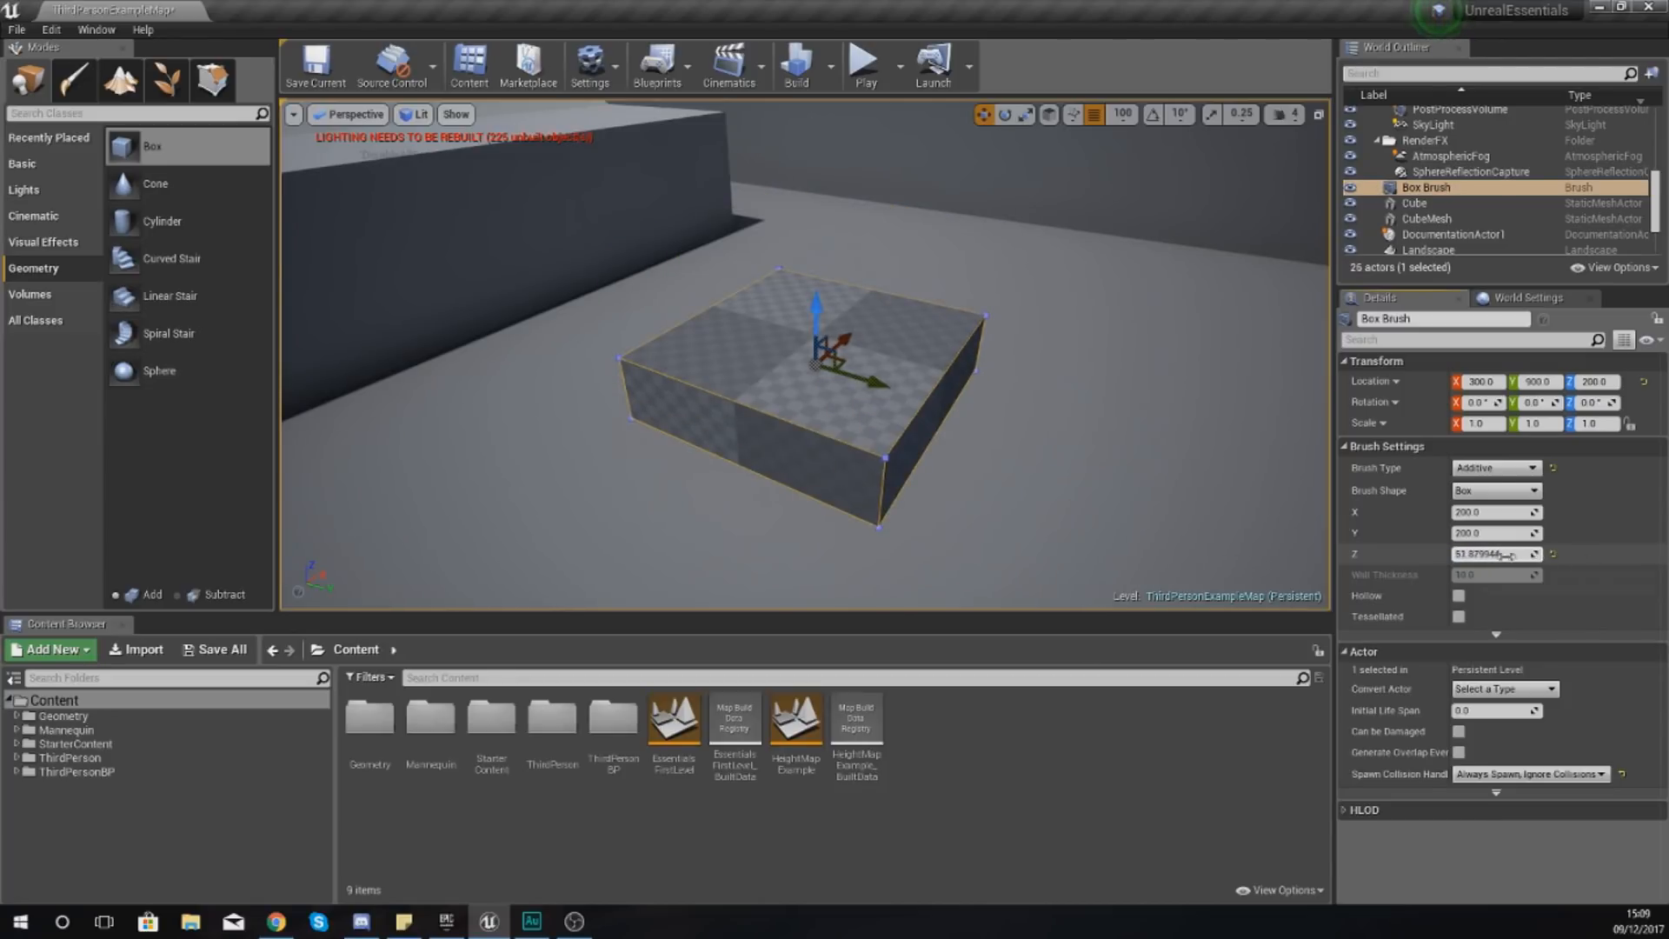
pyautogui.click(1489, 553)
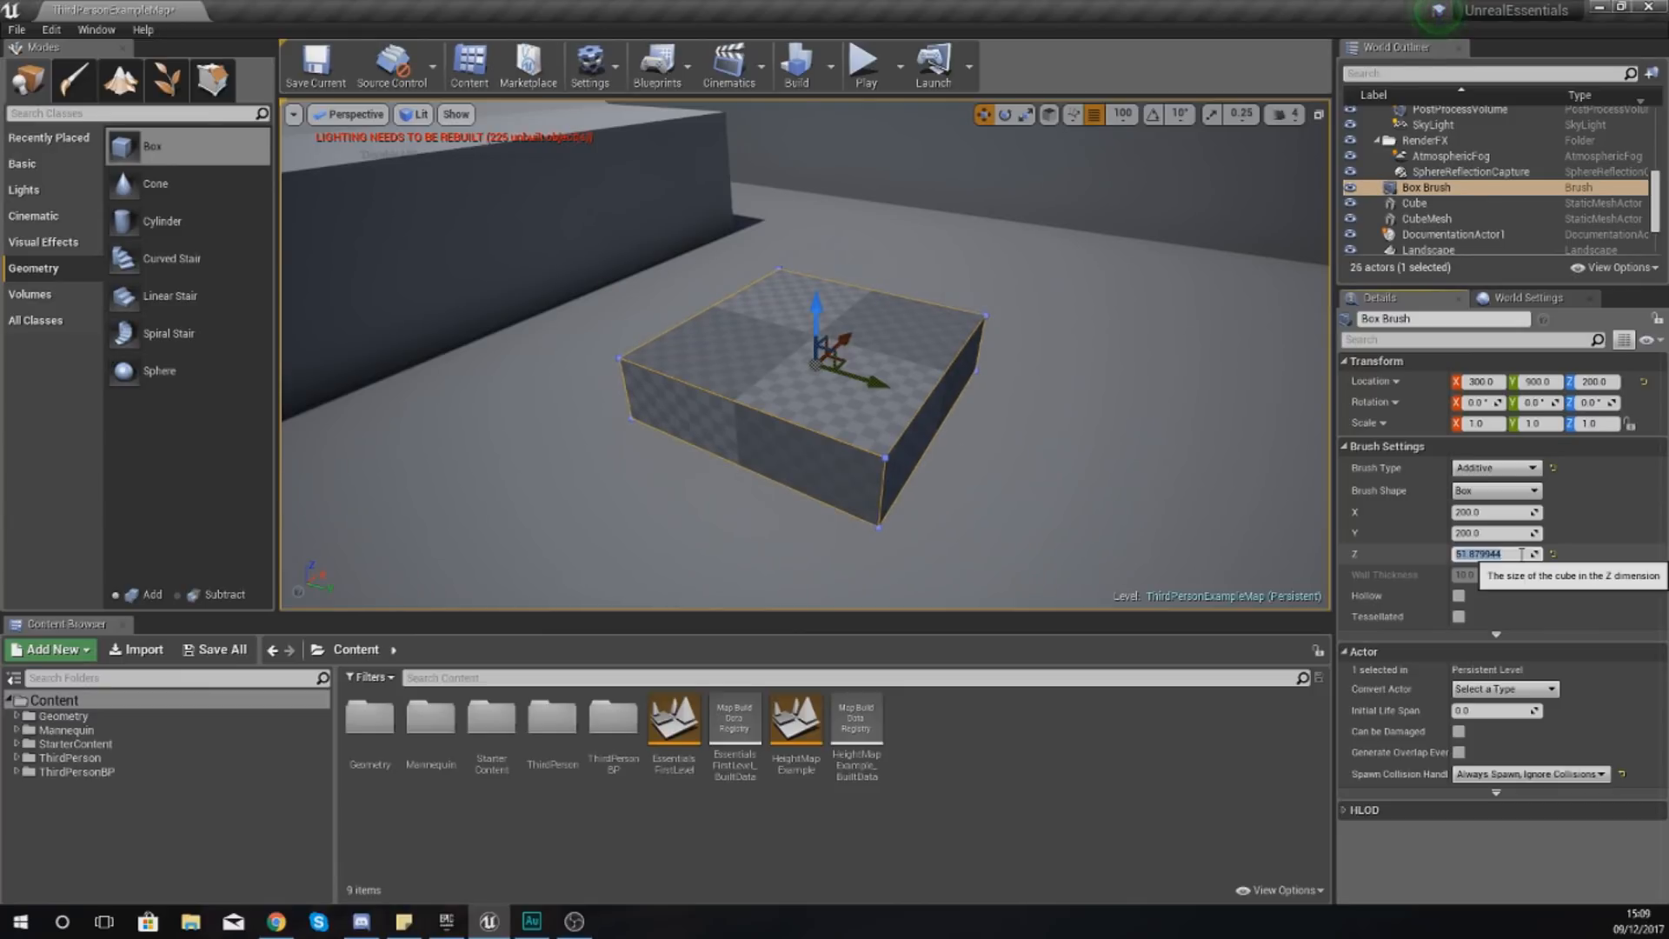
pyautogui.write('50.0')
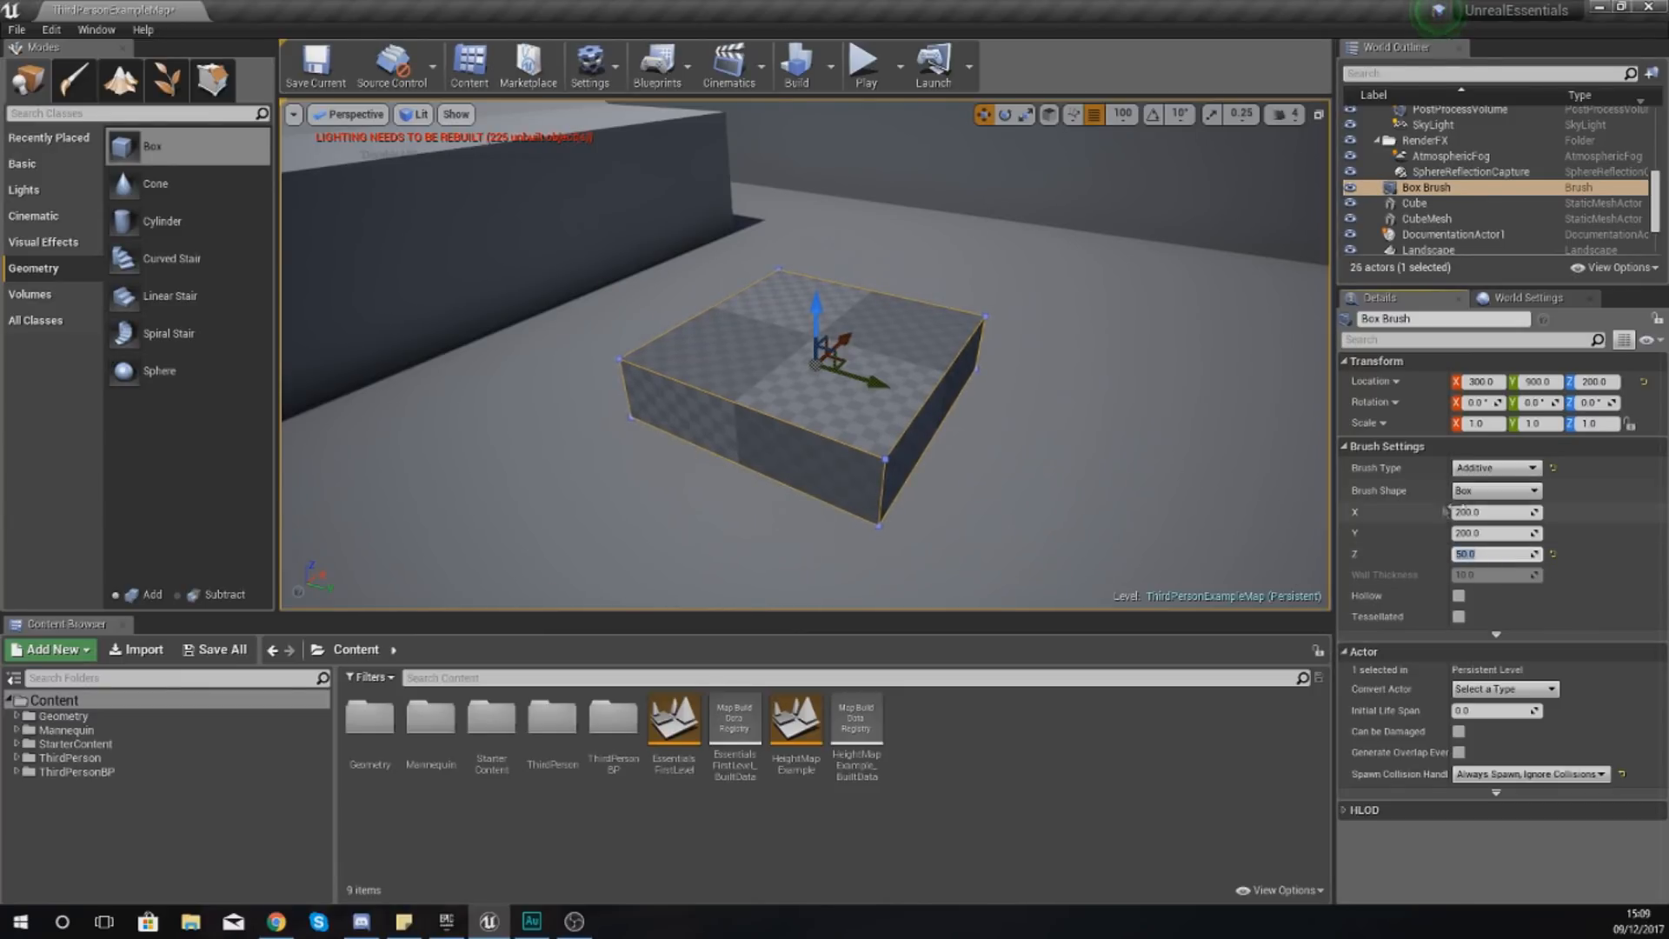
pyautogui.click(1495, 511)
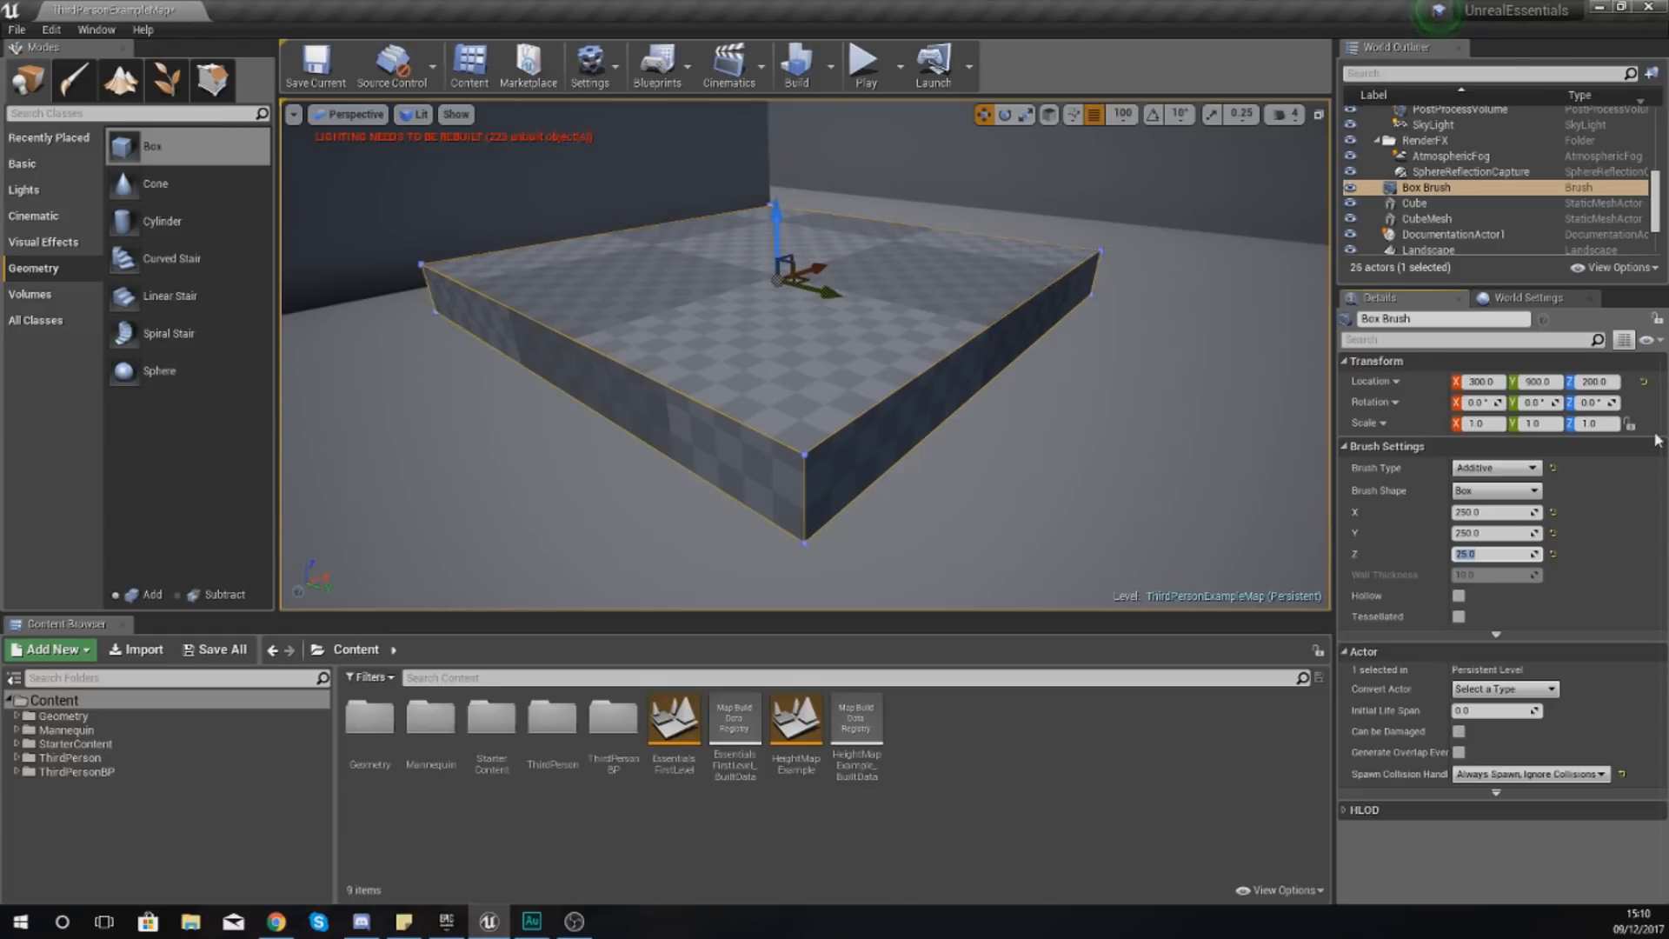
# Set the box brush height to 100.0 for the hollow 250 by 250 room
pyautogui.write('100.0')
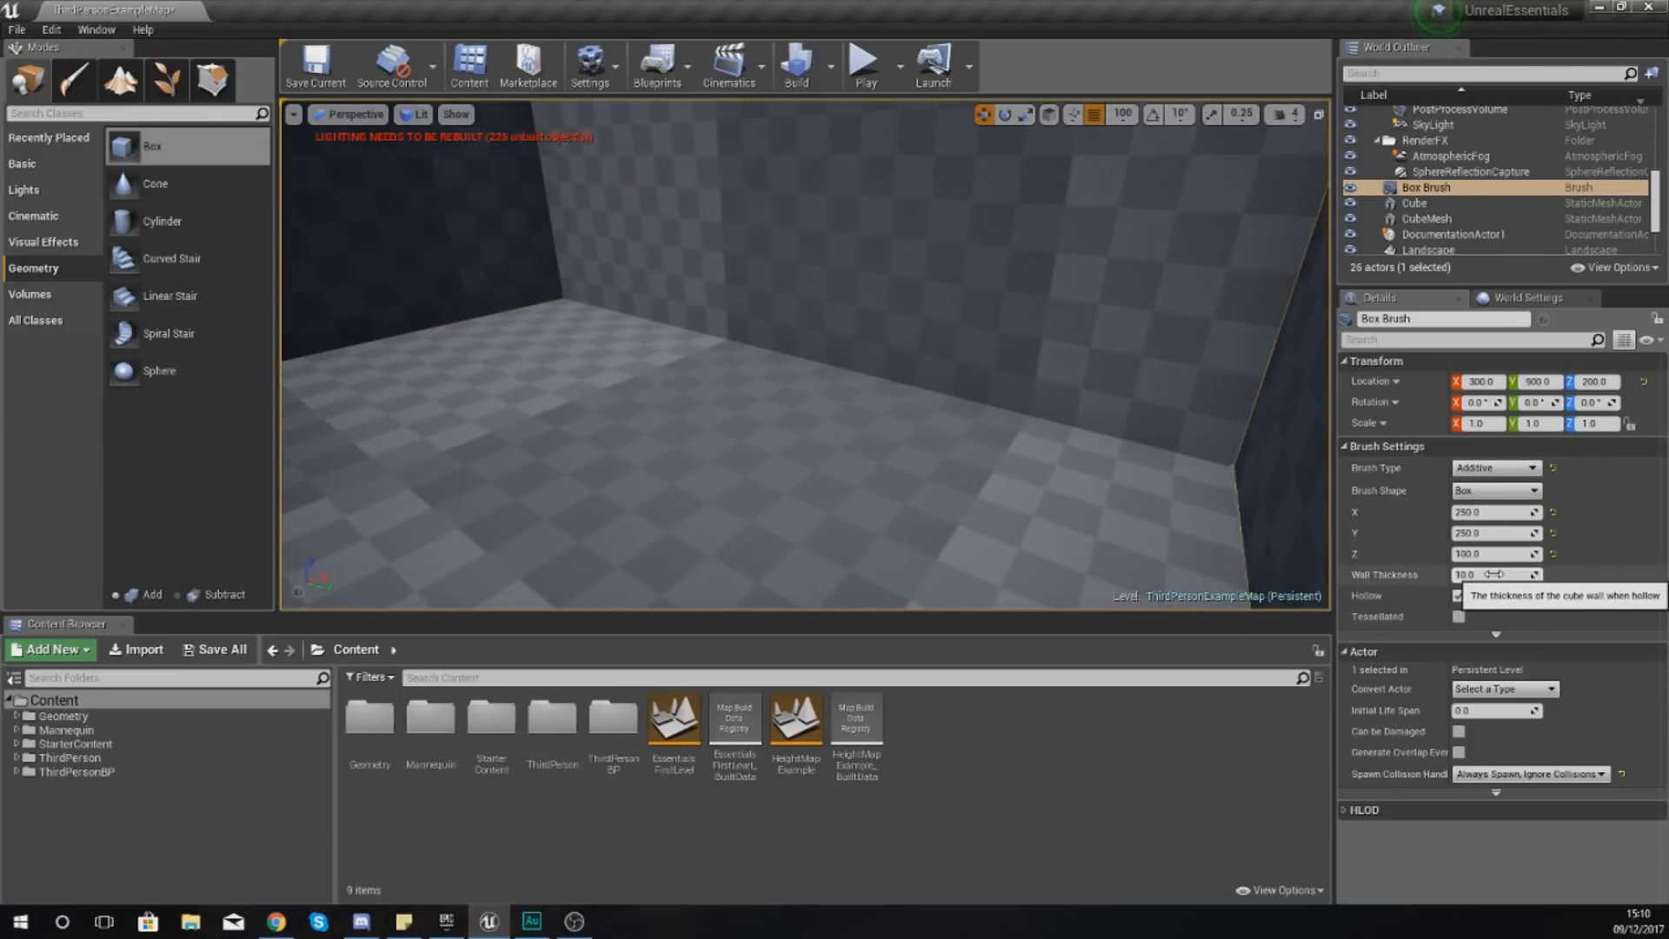
pyautogui.click(1458, 595)
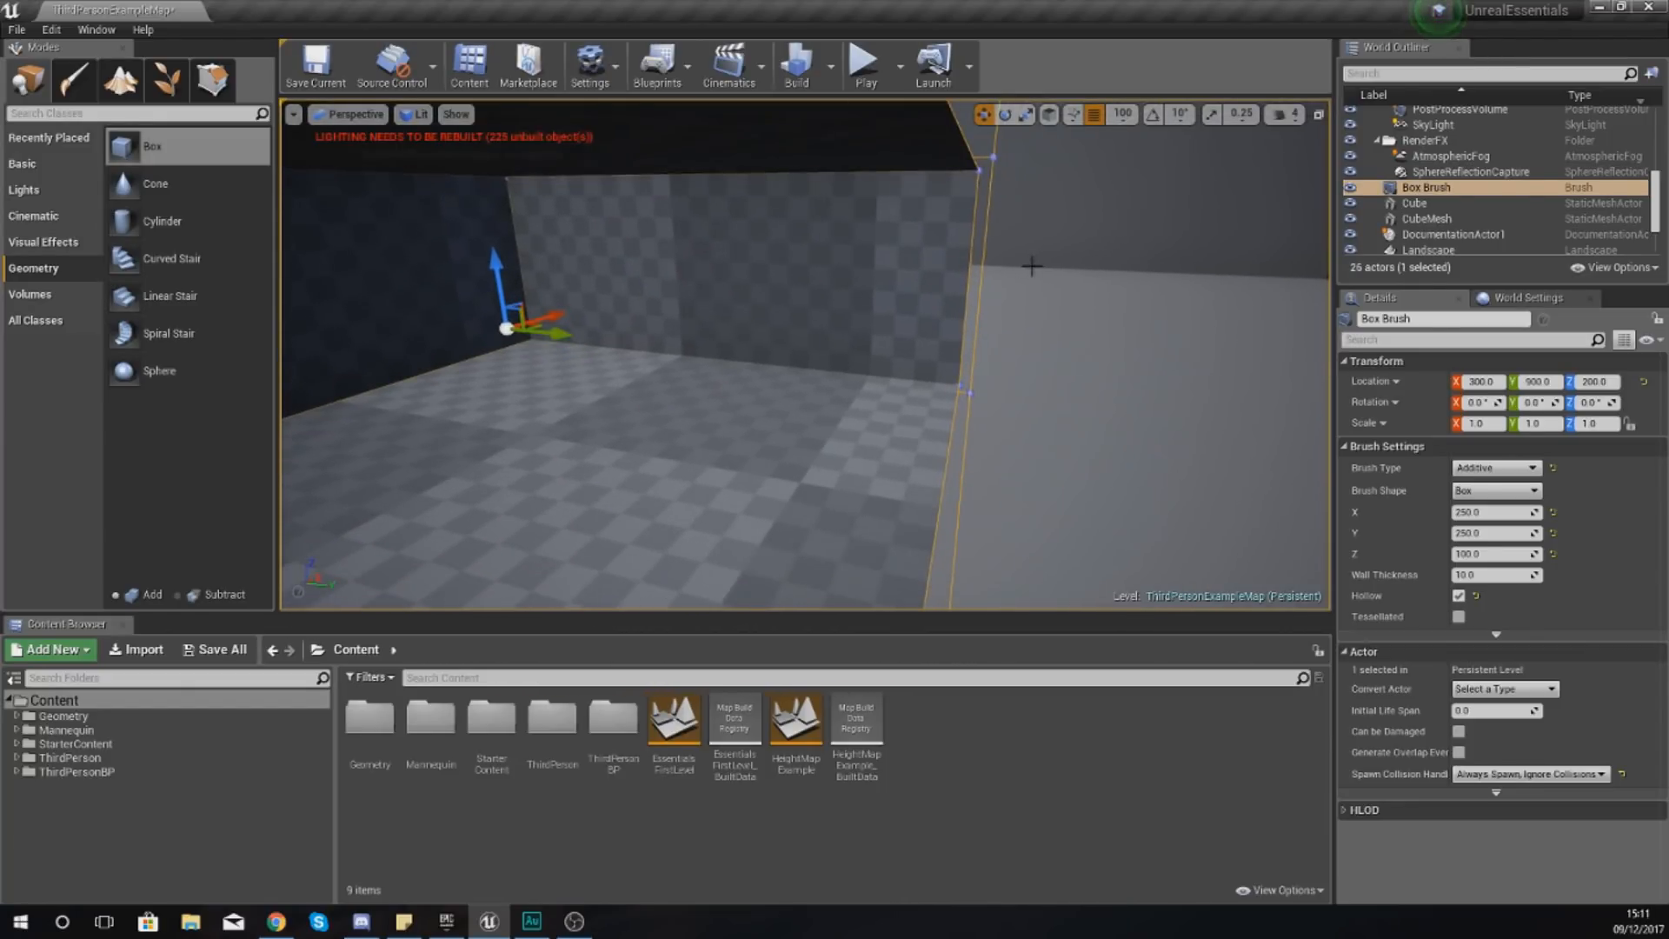
pyautogui.moveTo(973, 194)
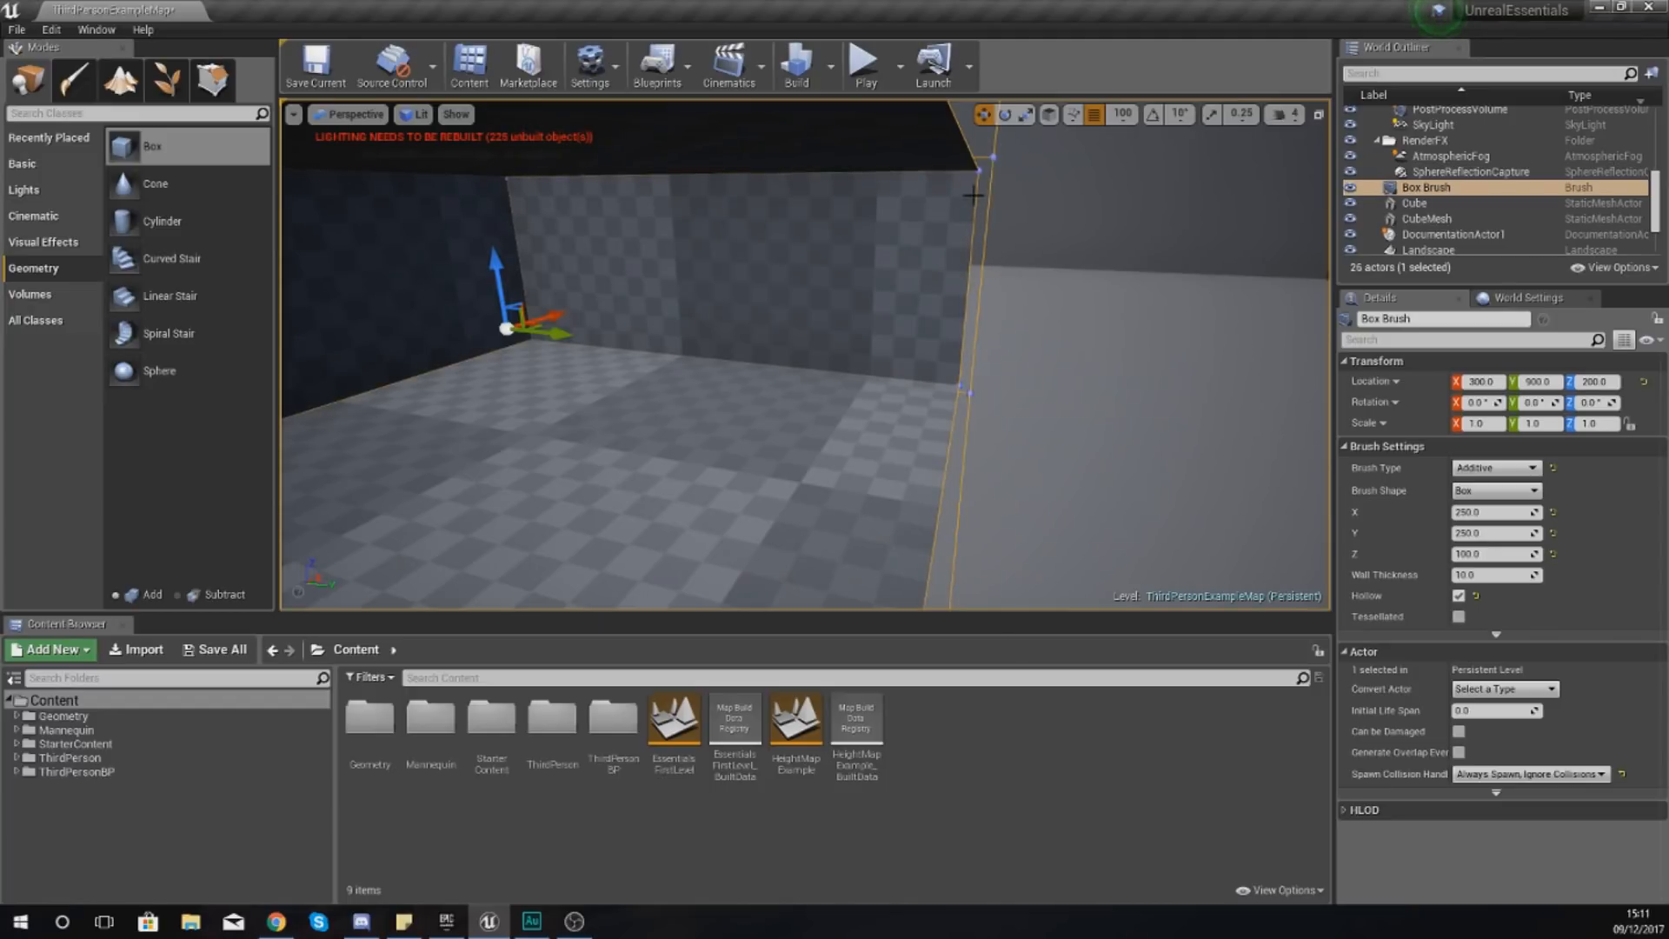
pyautogui.moveTo(992, 205)
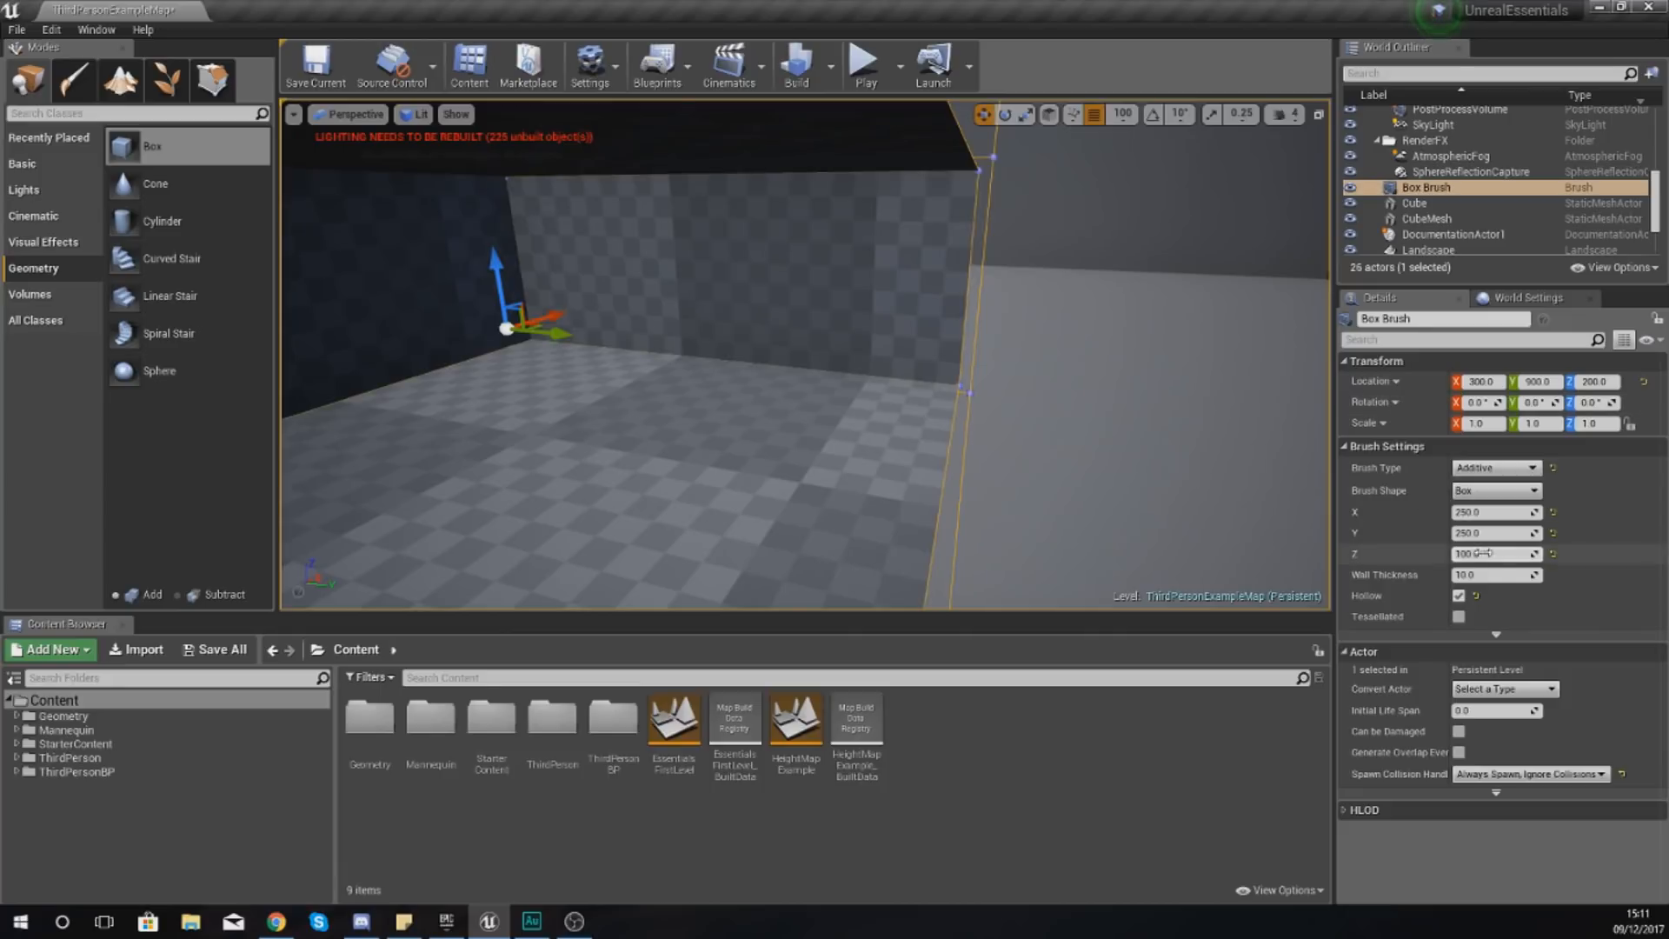
pyautogui.click(1495, 573)
pyautogui.write('30')
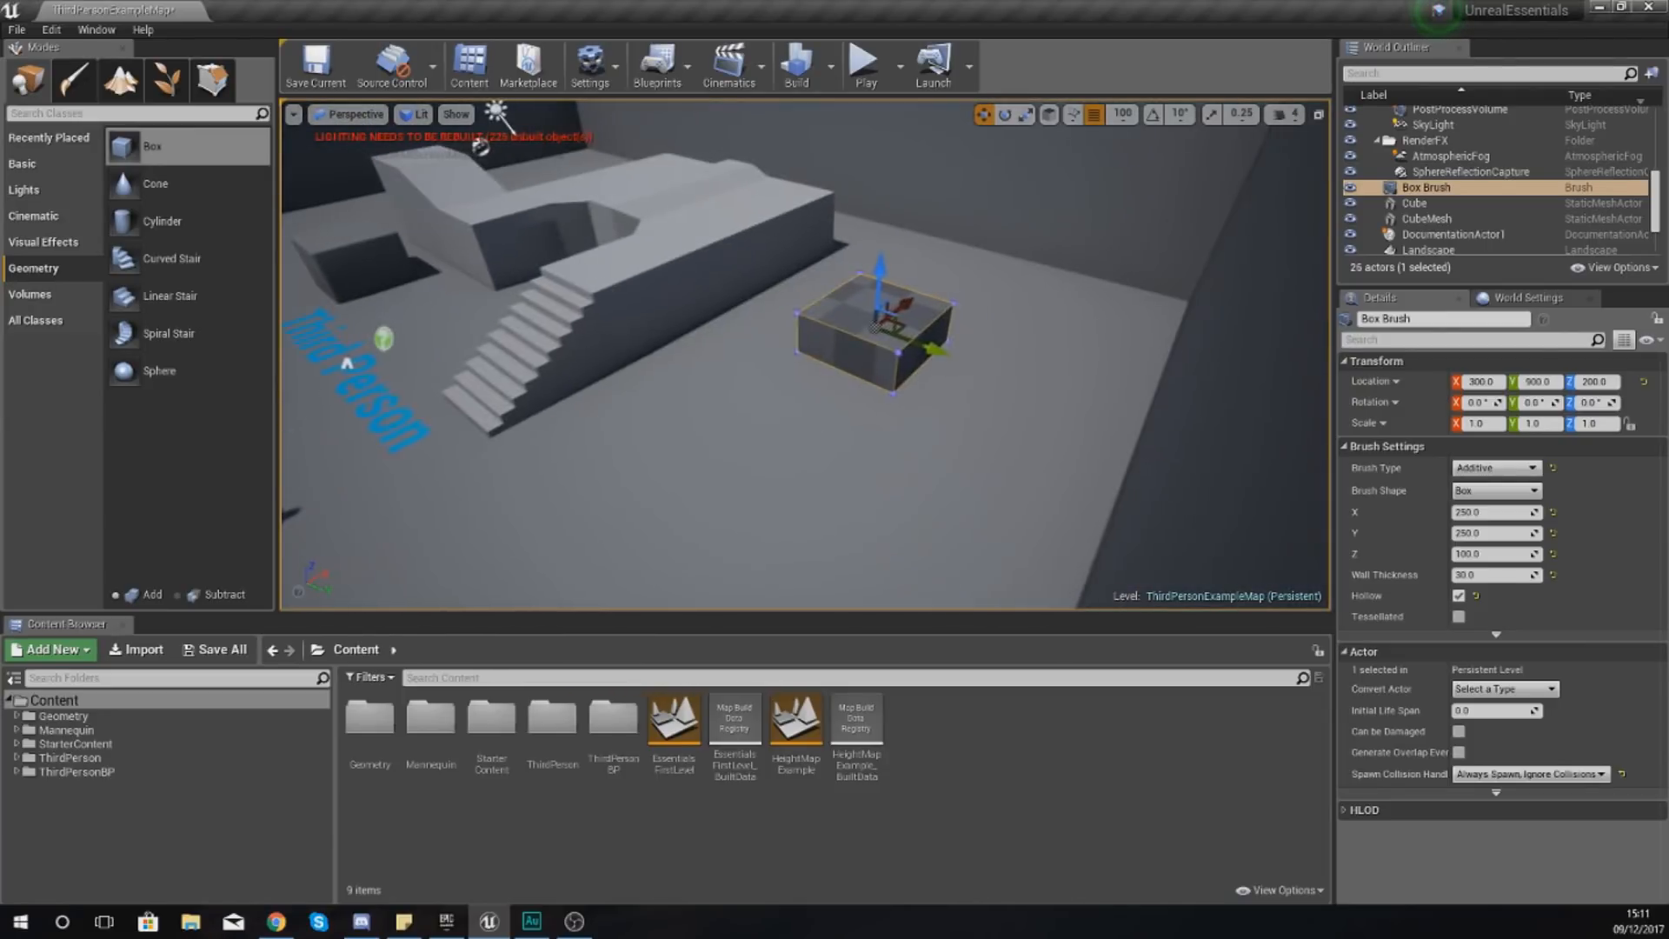
# Keep the brush type Additive and enter 500 for the brush location
pyautogui.click(1535, 468)
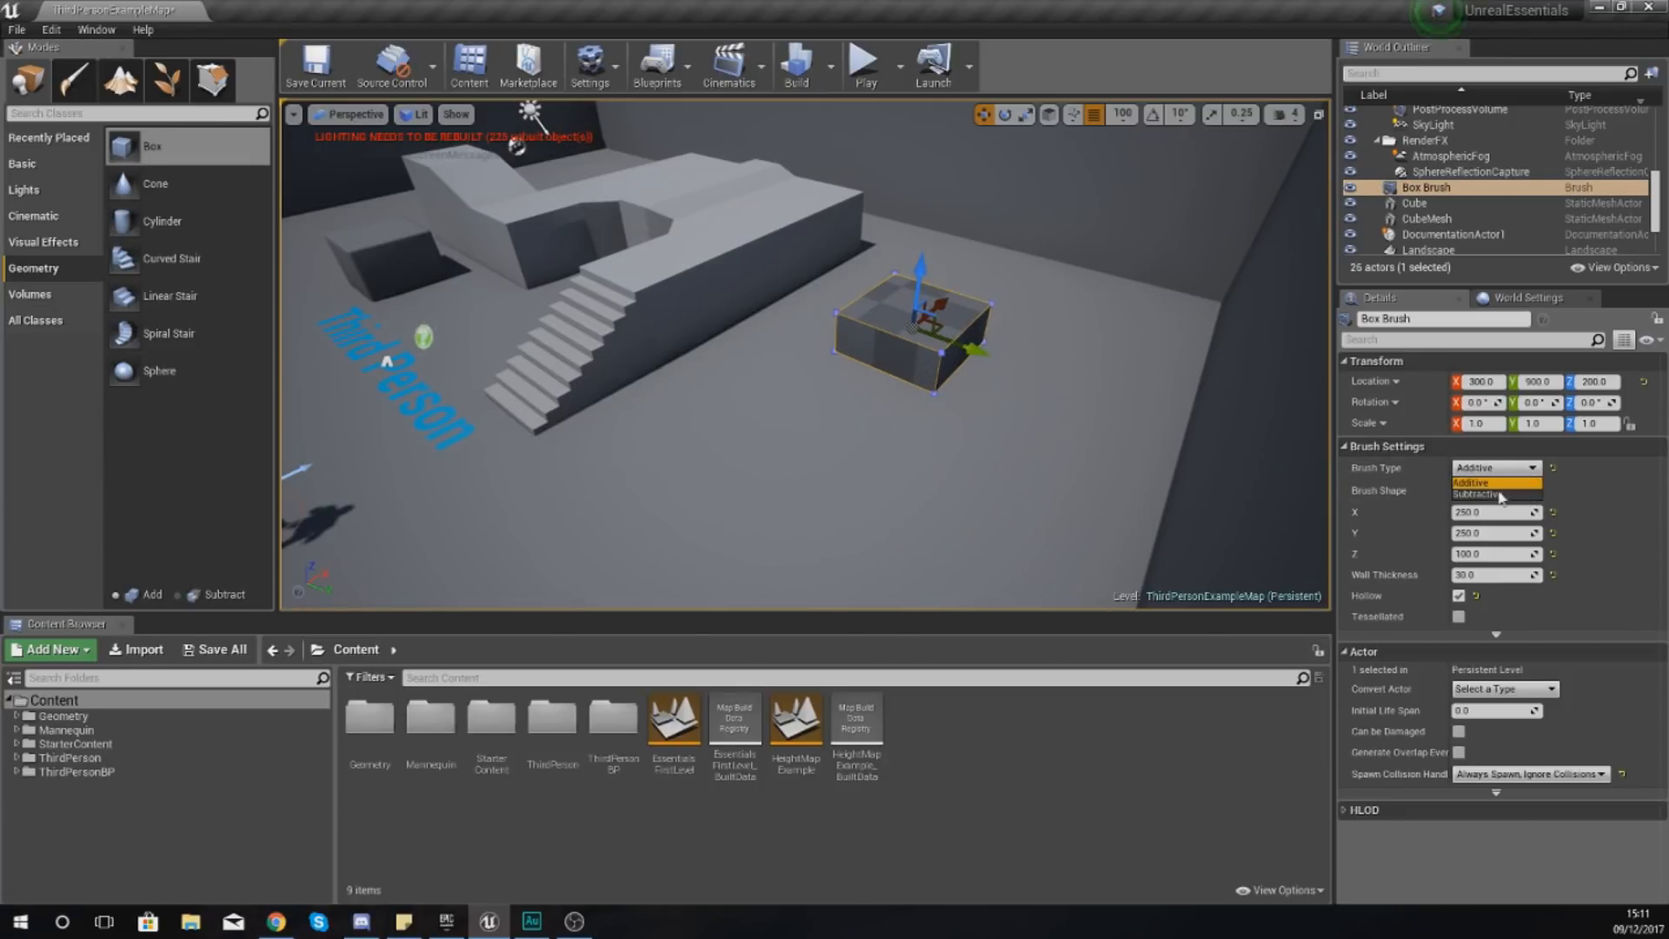
pyautogui.click(1495, 490)
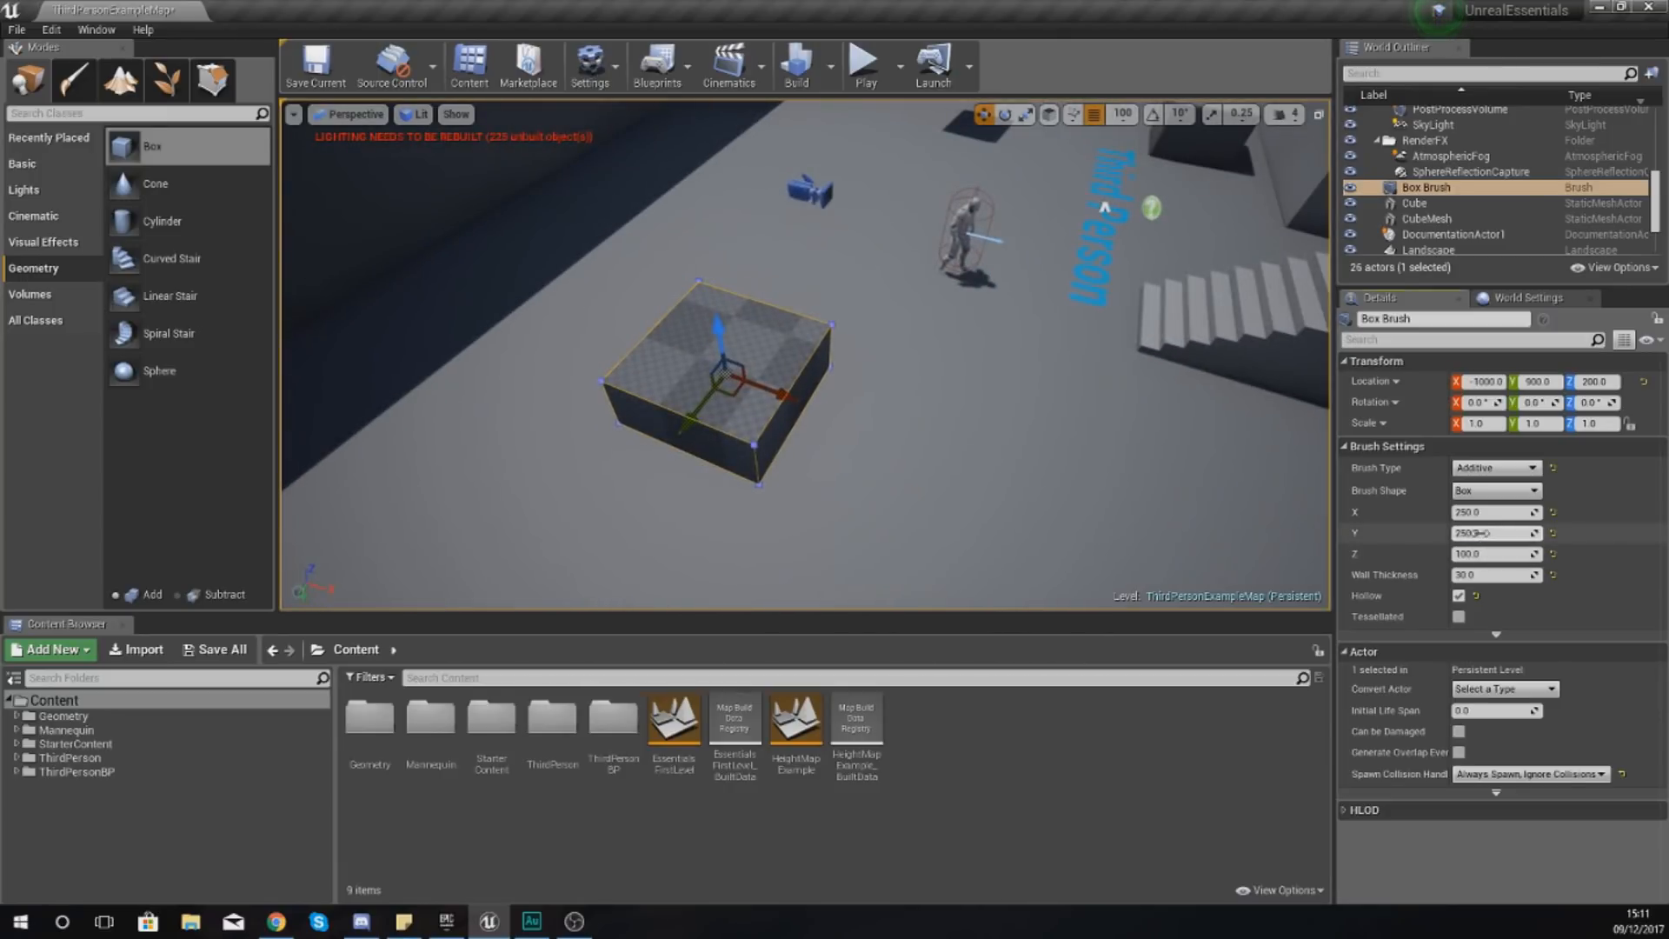
pyautogui.moveTo(1489, 511)
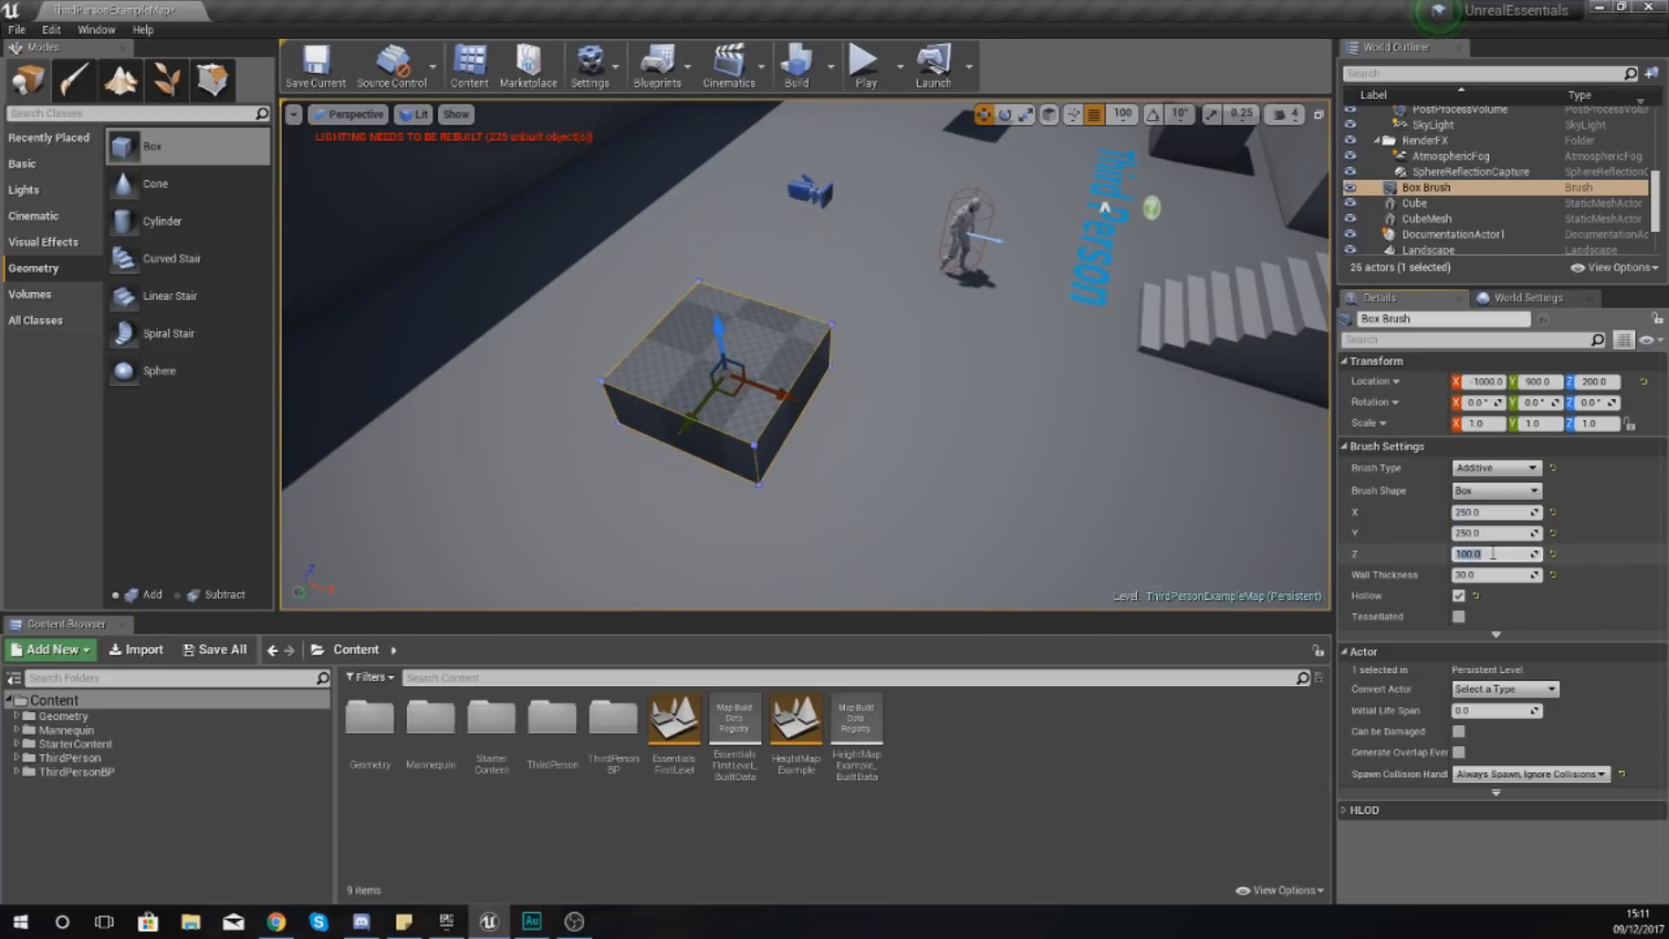
pyautogui.write('500')
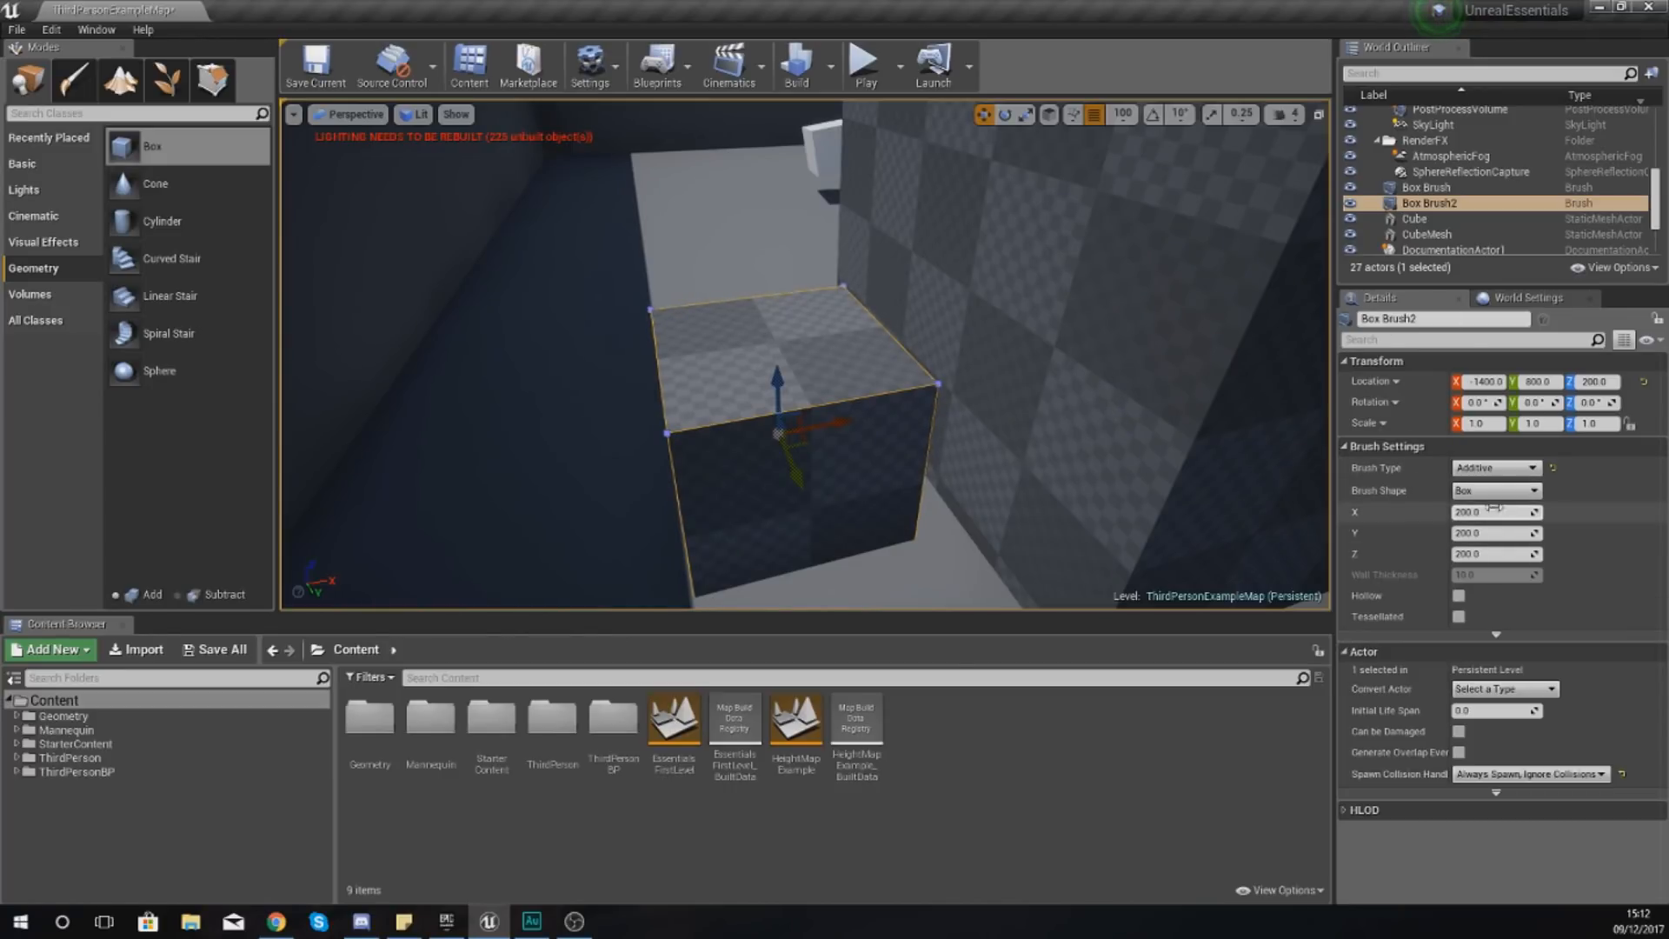
# Set the second box brush's Brush Type to Subtractive to cut the doorway
pyautogui.click(1495, 468)
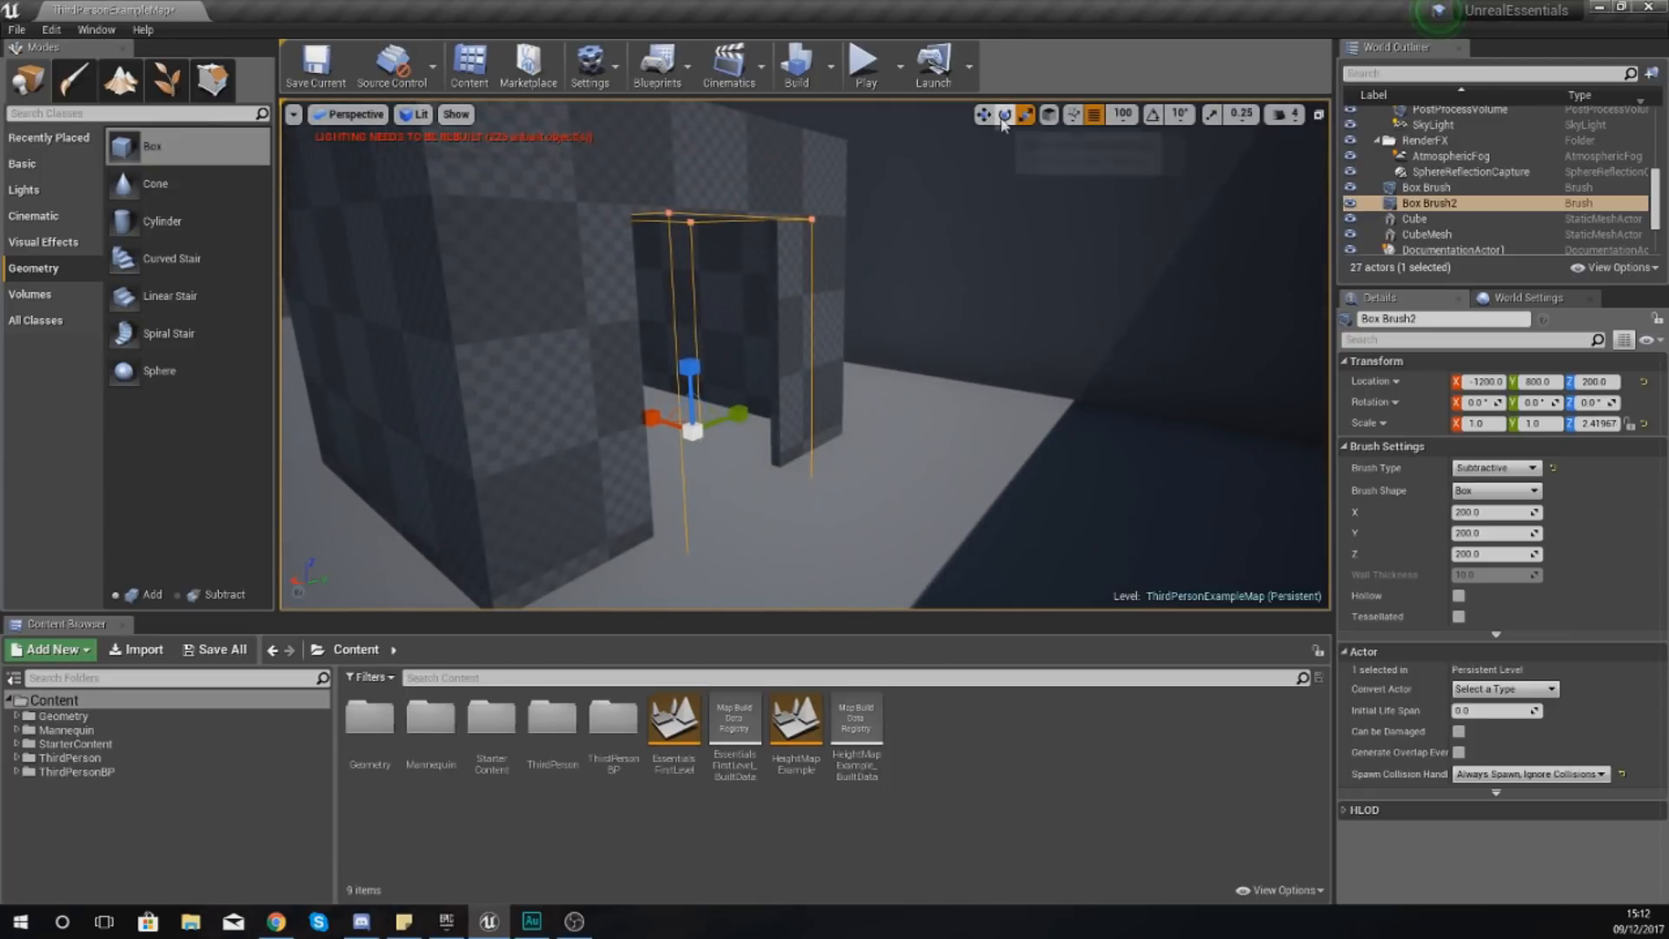
# Retype the subtractive Box Brush2 height as 50.0
pyautogui.click(1003, 115)
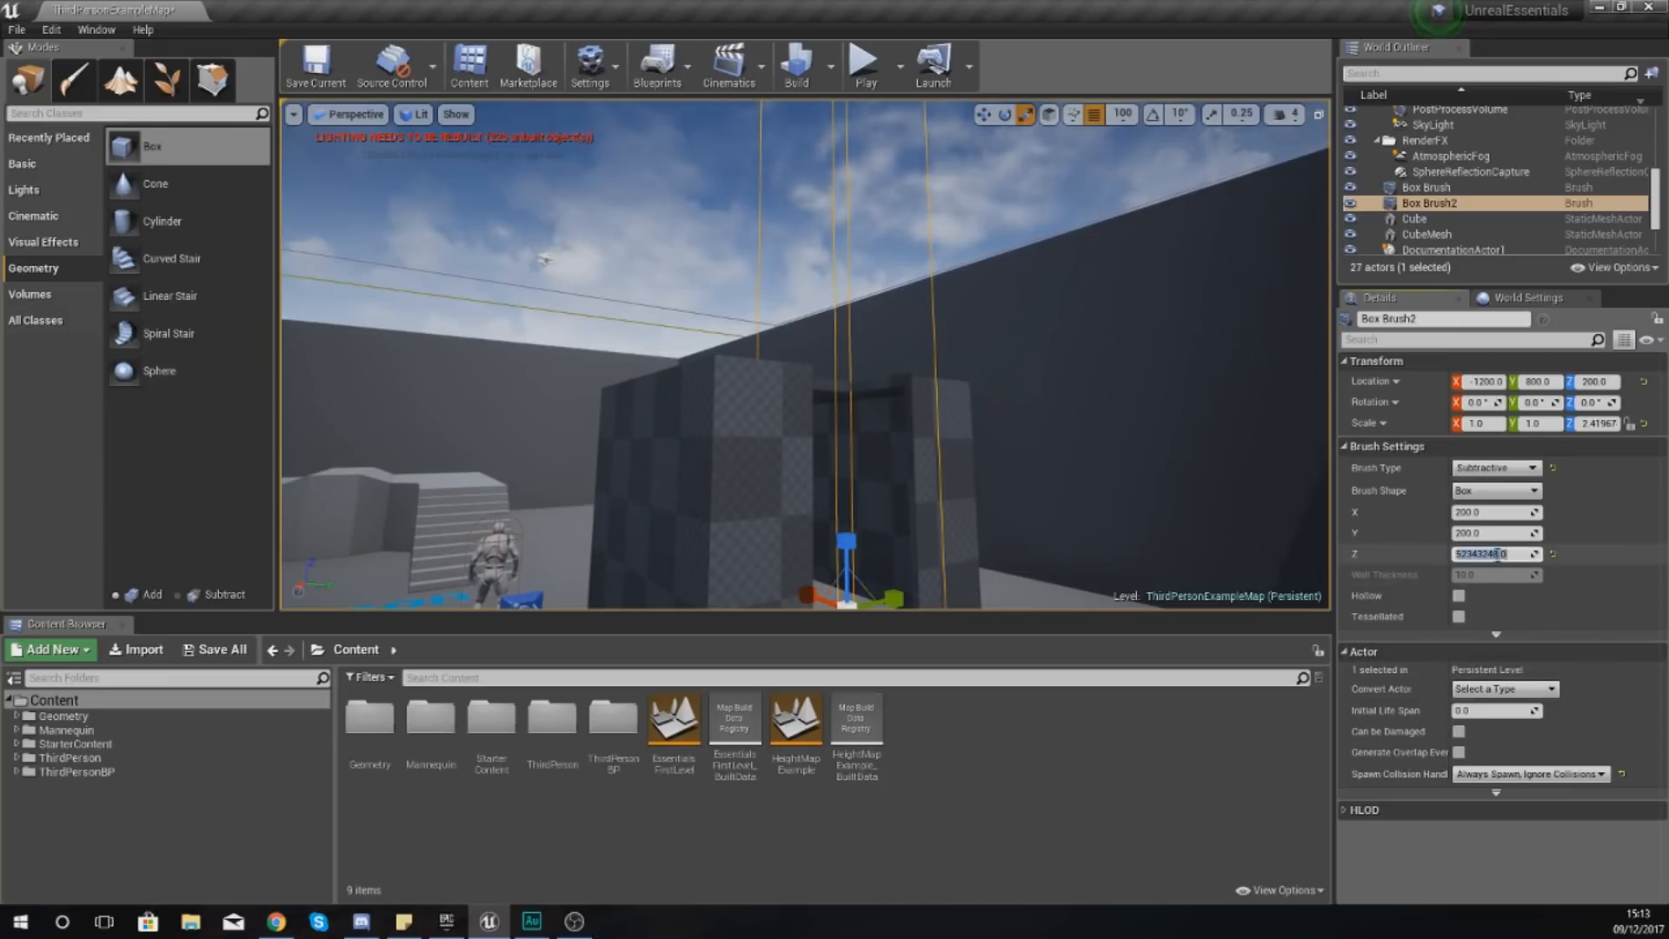
pyautogui.write('50.0')
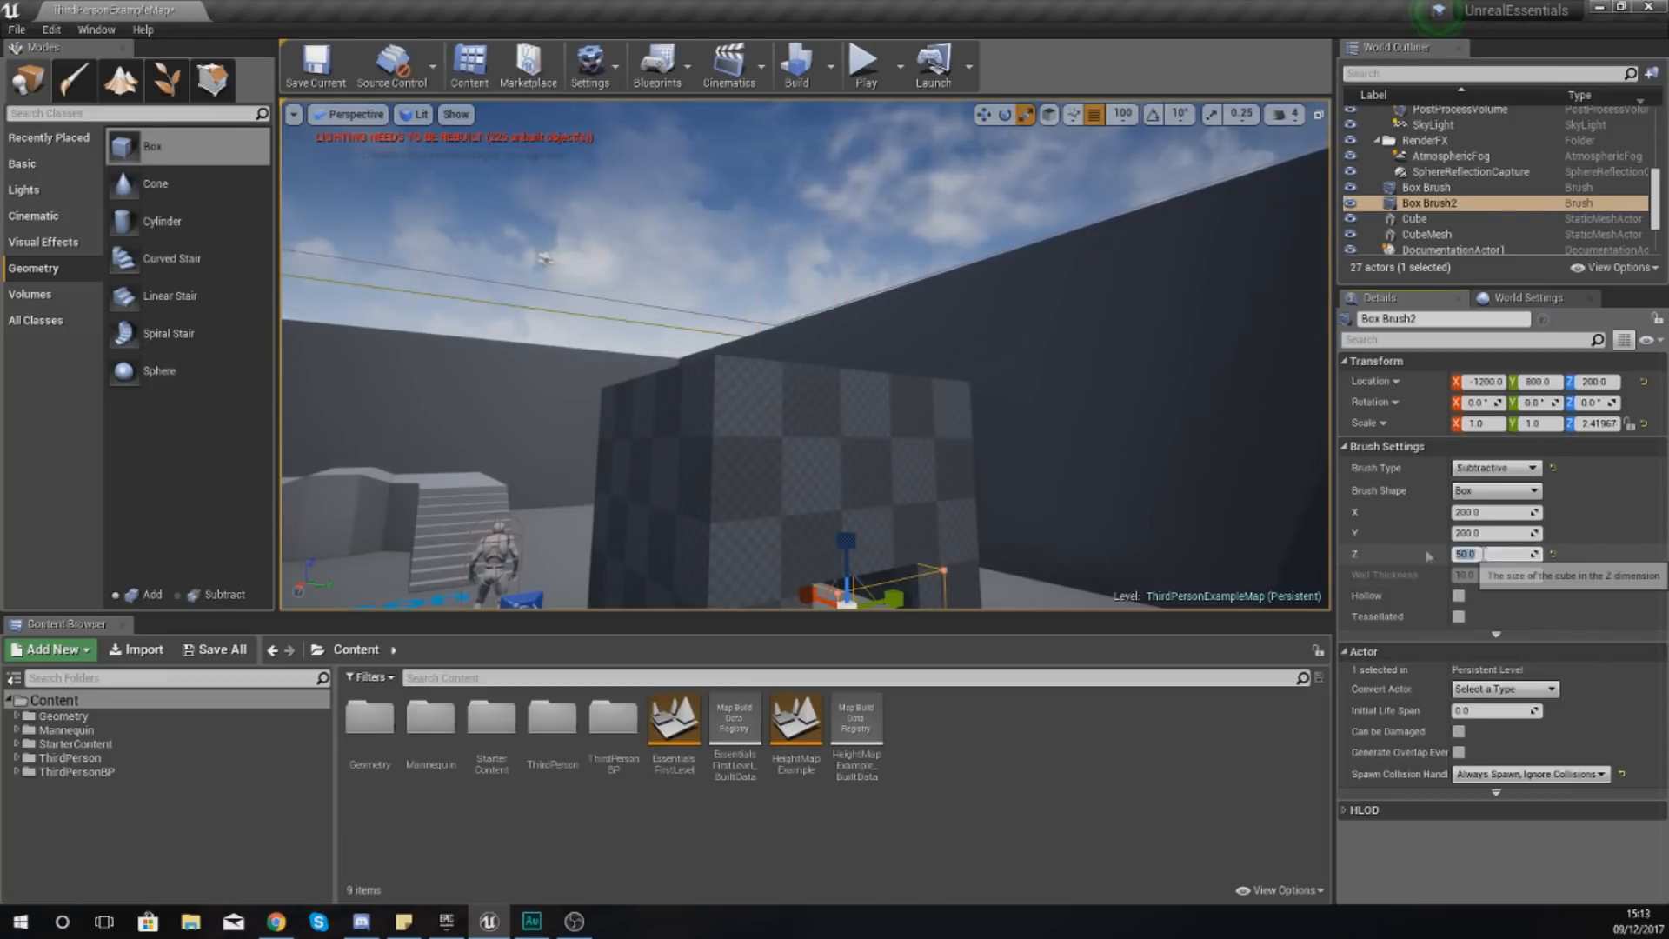